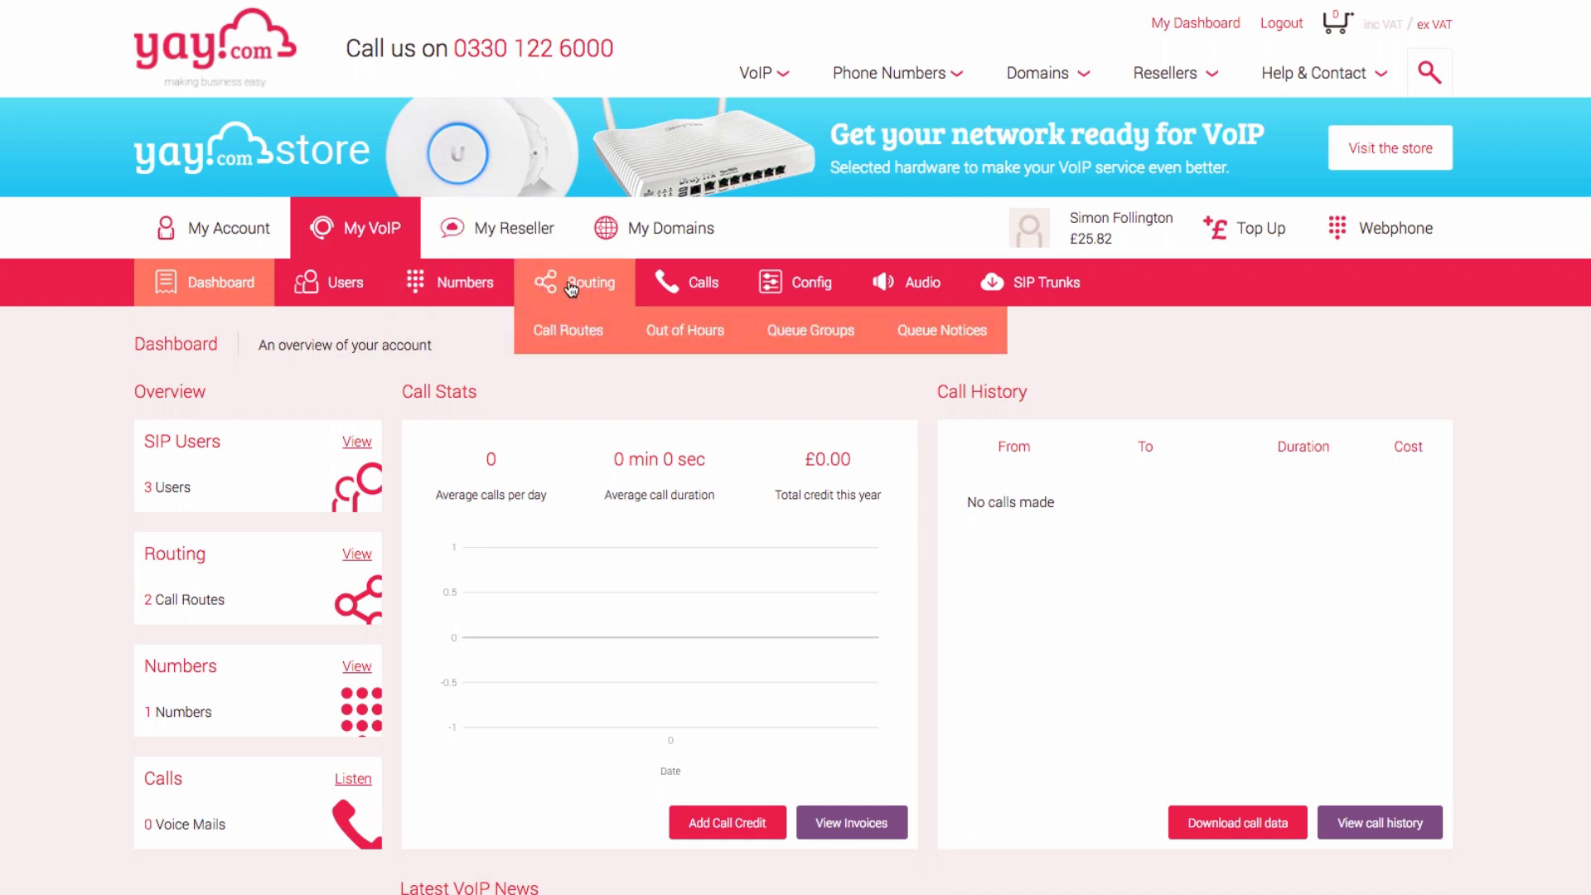
Delete the existing call route so the Call Routes list is empty
{"action": "left_click", "coordinate": [566, 330]}
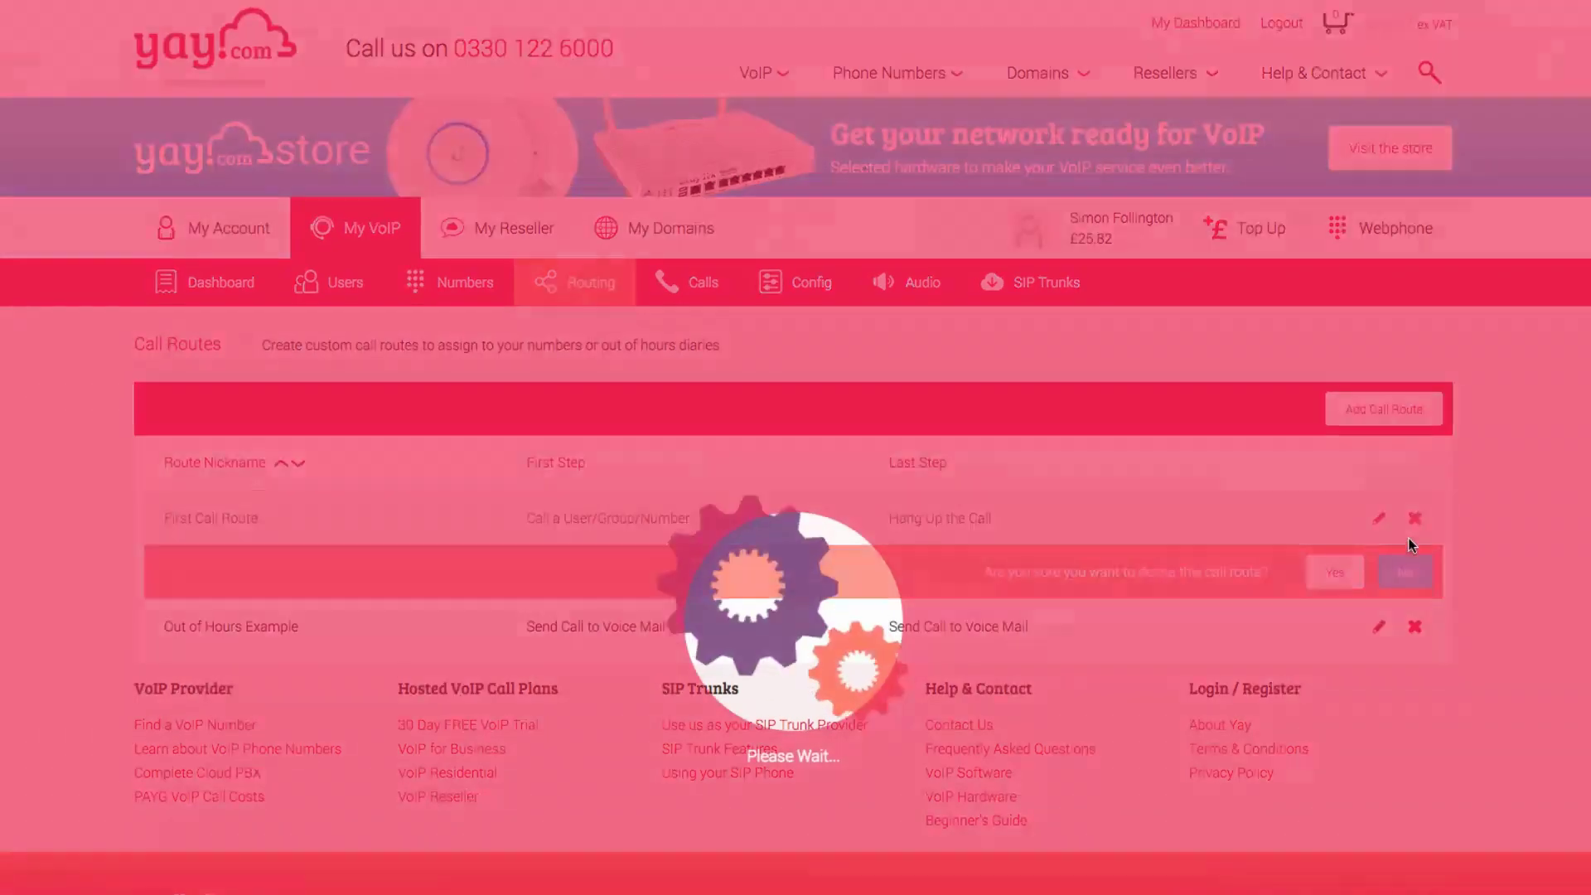
{"action": "left_click", "coordinate": [1333, 572]}
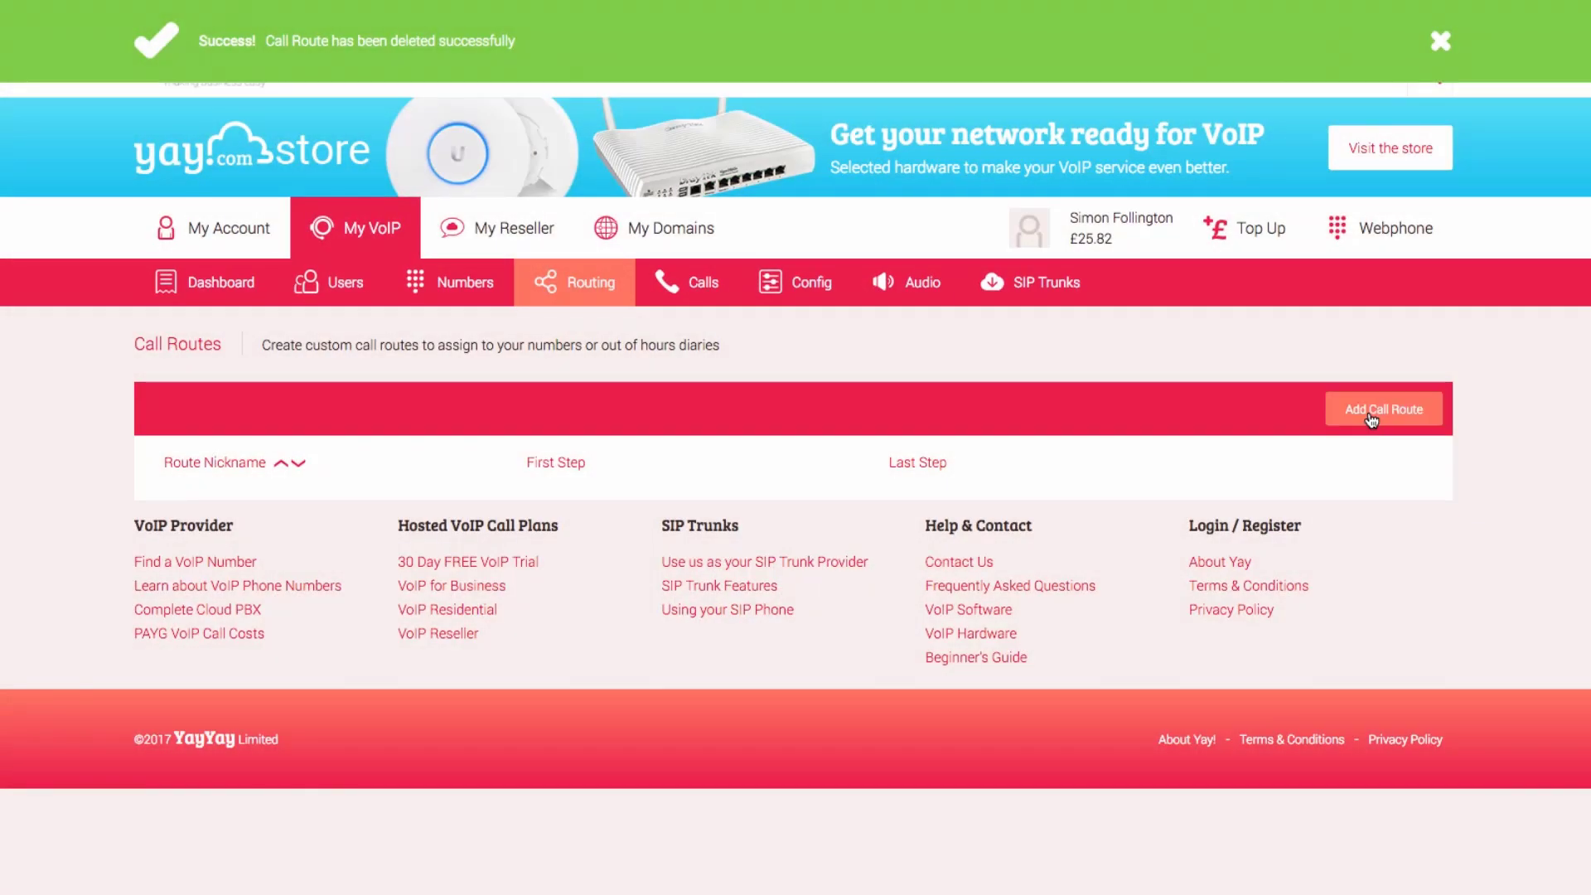
Start a new call route nicknamed 'My First Call Route', keeping default hold music and caller ID
{"action": "left_click", "coordinate": [1382, 410]}
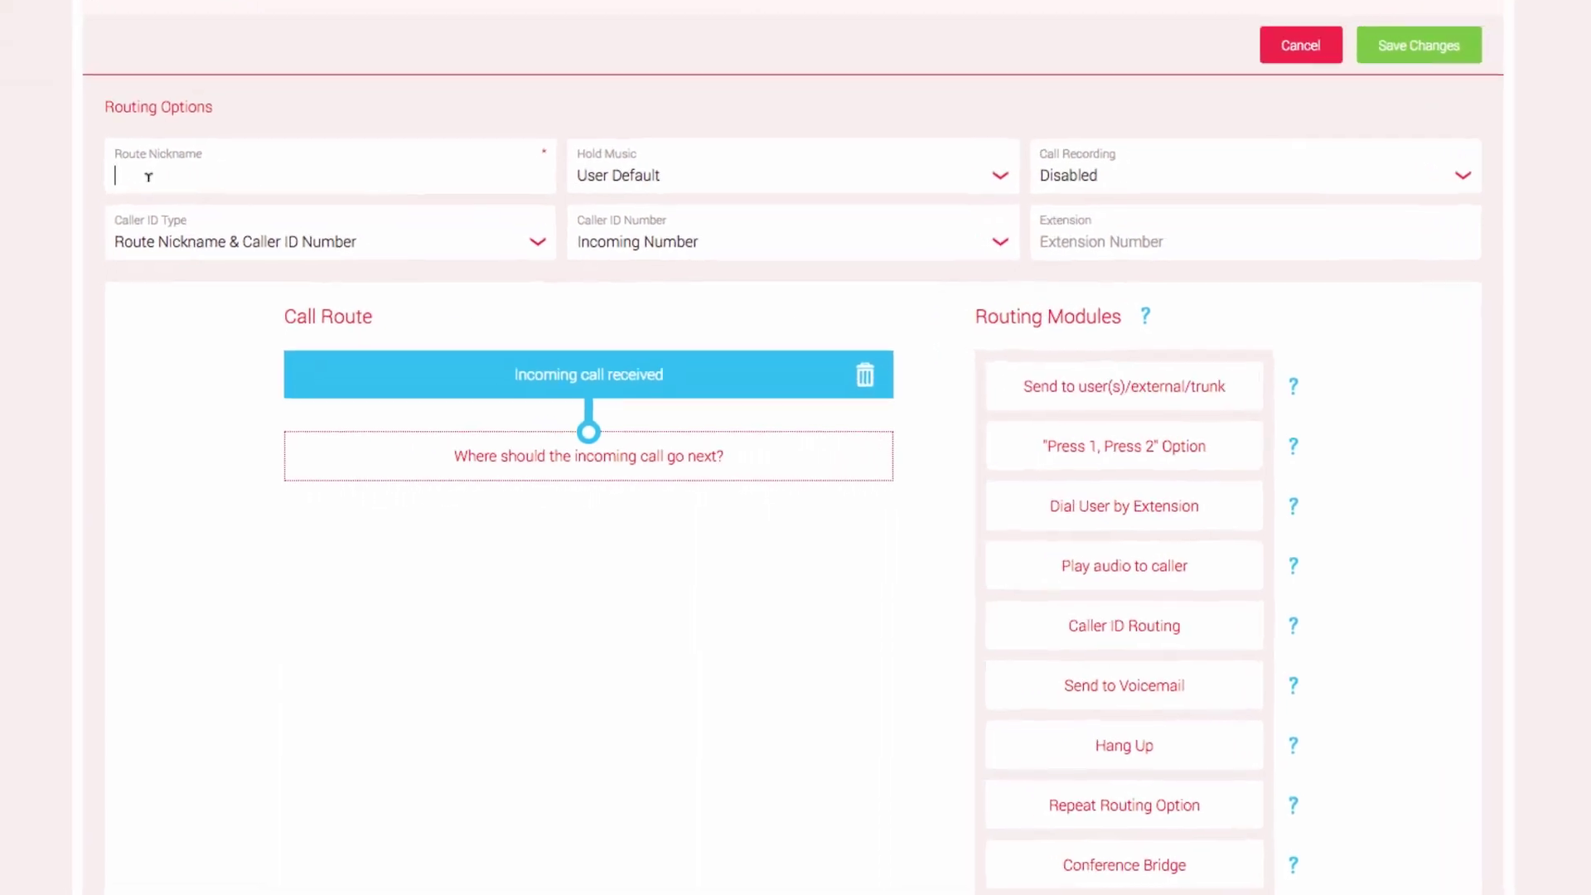
{"action": "type", "text": "My First Call Route"}
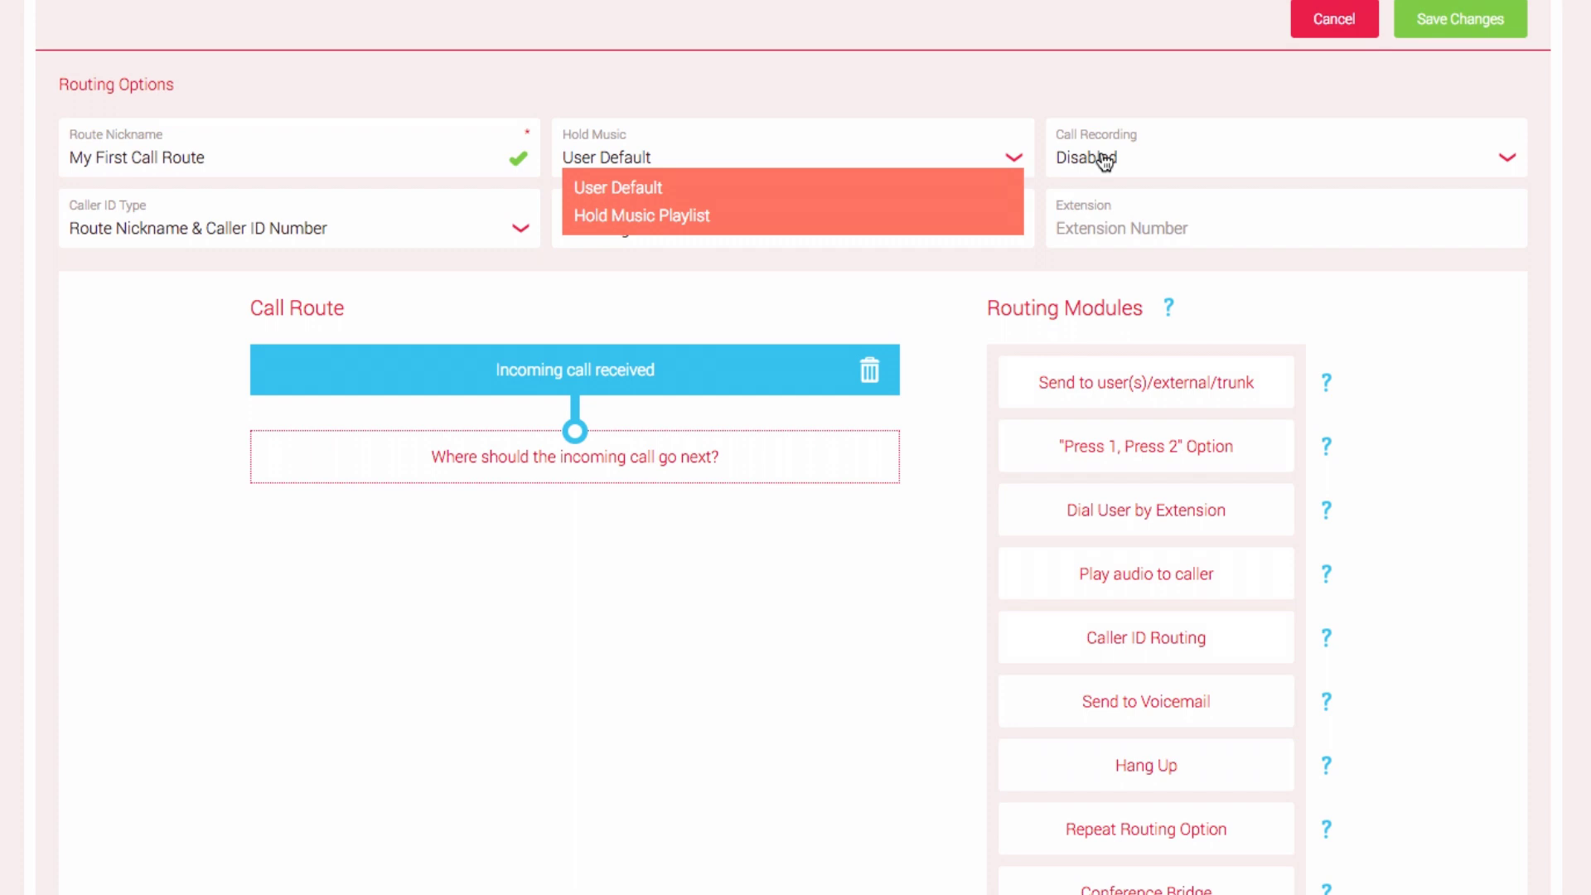
{"action": "left_click", "coordinate": [1507, 158]}
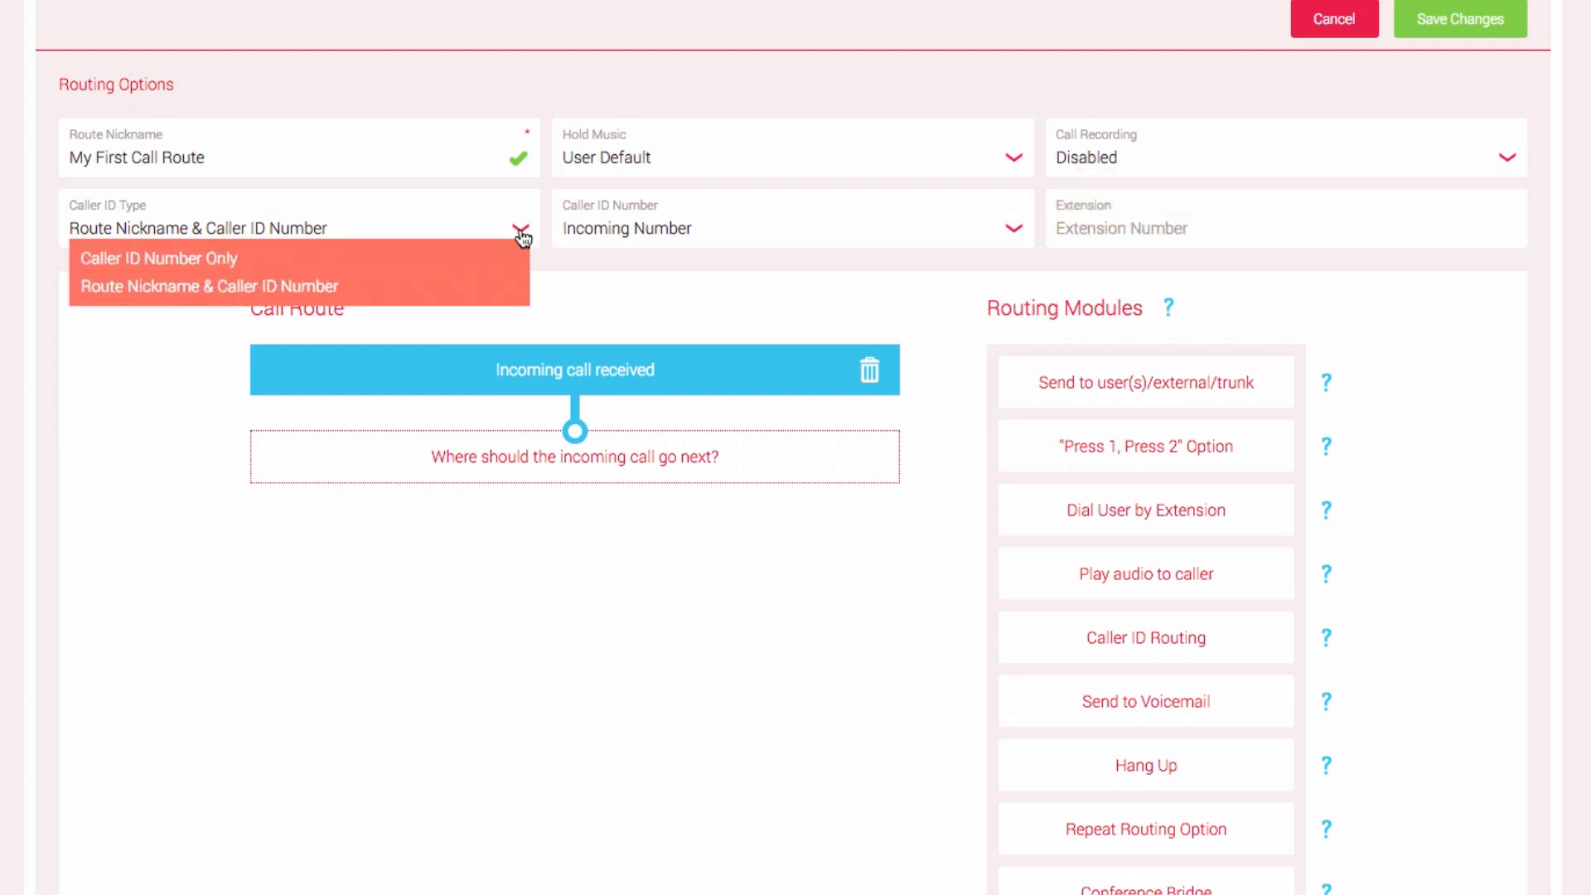
{"action": "mouse_move", "coordinate": [491, 262]}
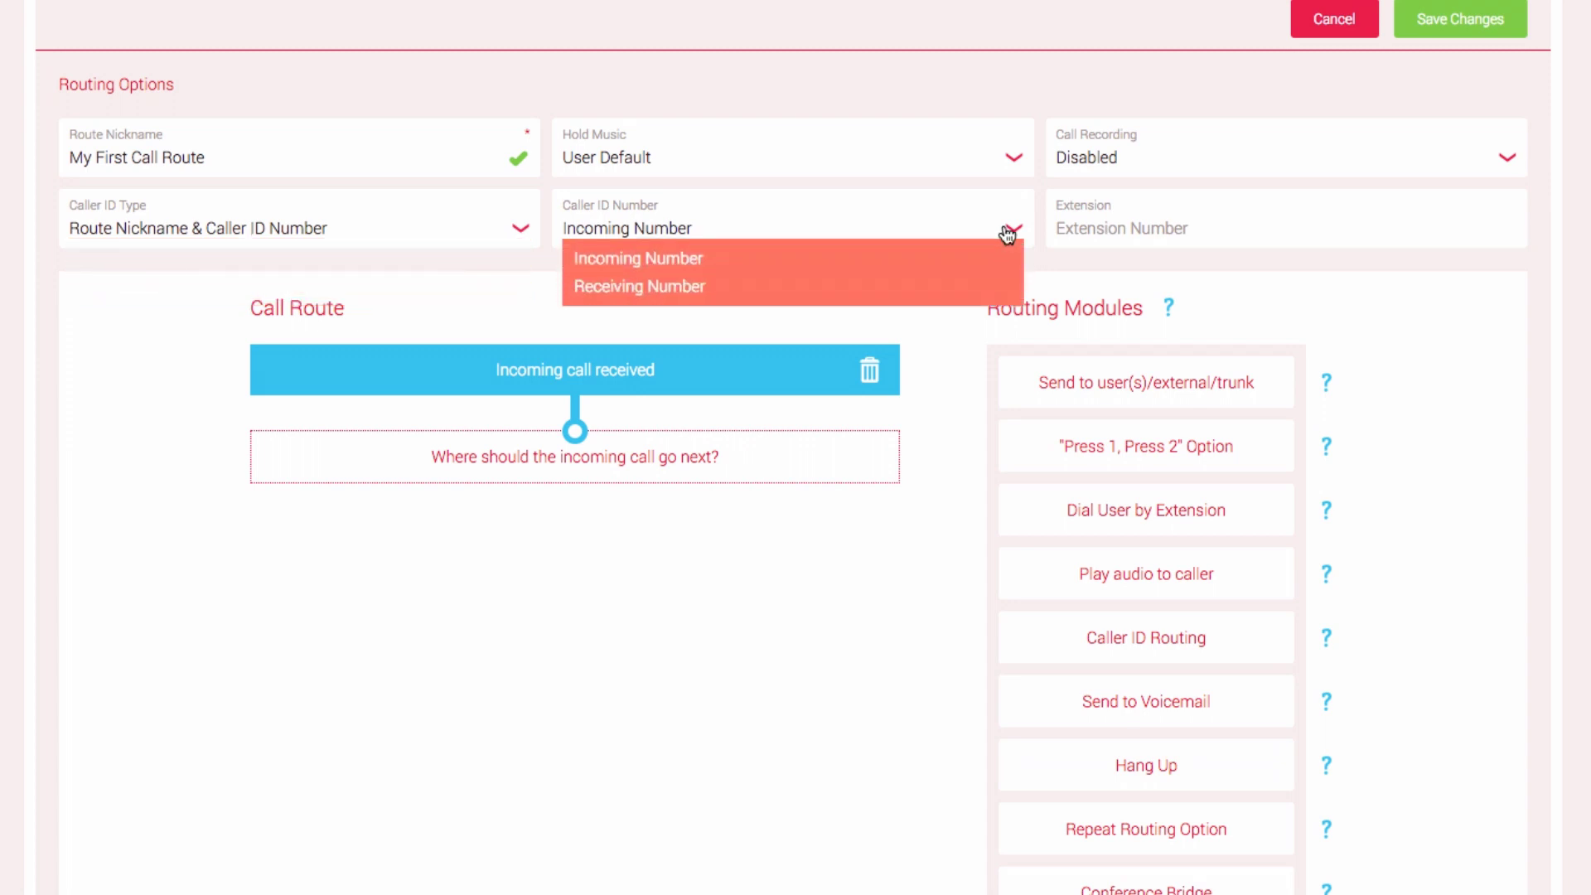
{"action": "mouse_move", "coordinate": [931, 263]}
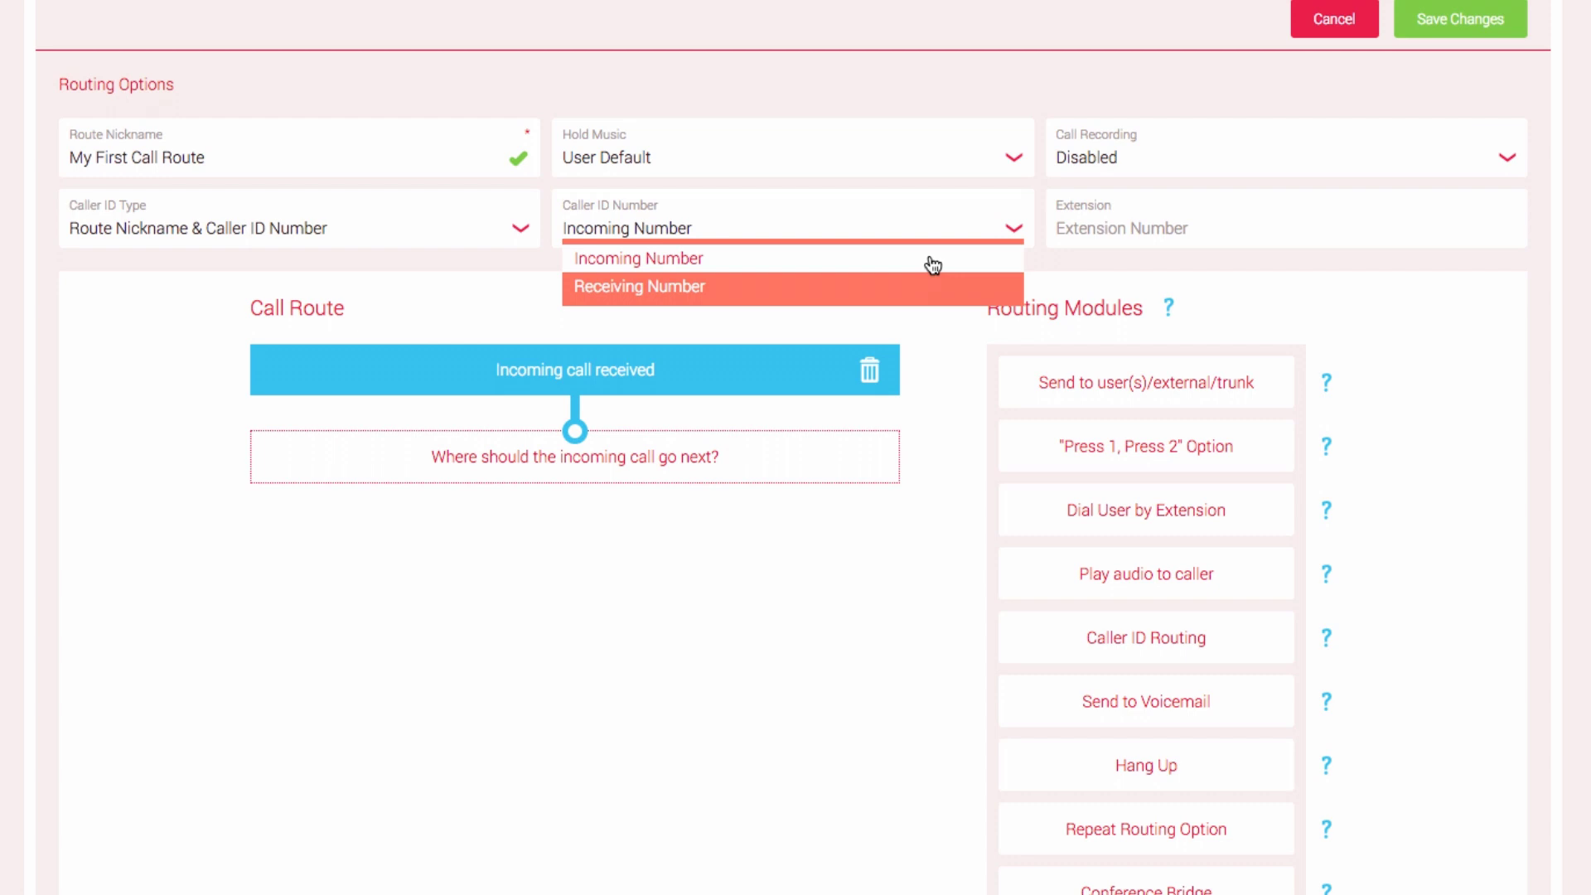
{"action": "mouse_move", "coordinate": [918, 288]}
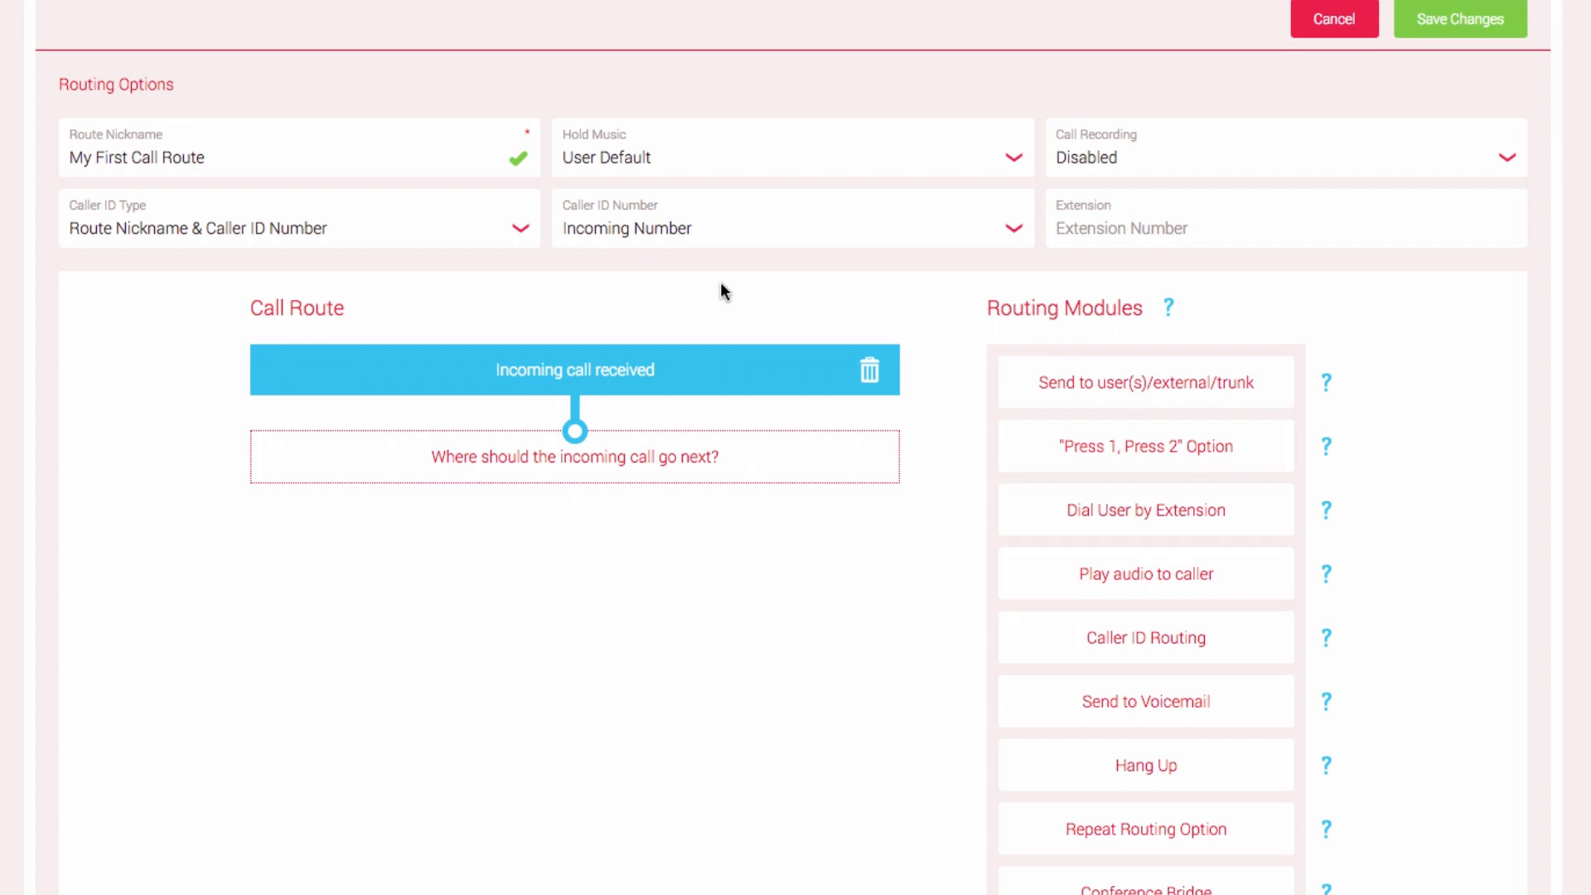
{"action": "scroll", "scroll_direction": "down", "scroll_amount": 3}
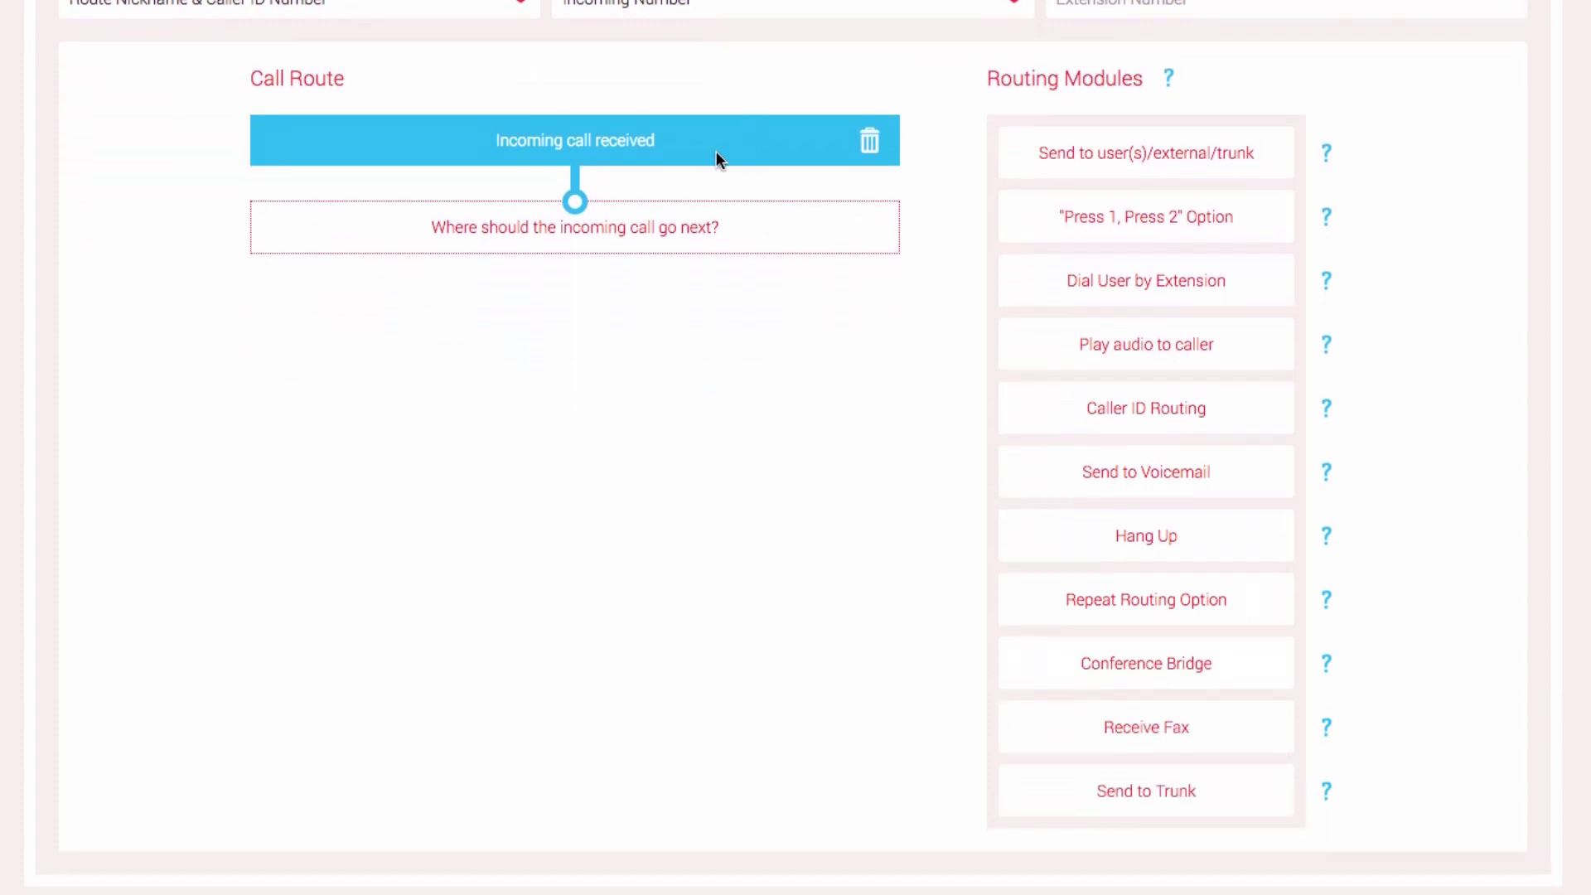
{"action": "mouse_move", "coordinate": [685, 149]}
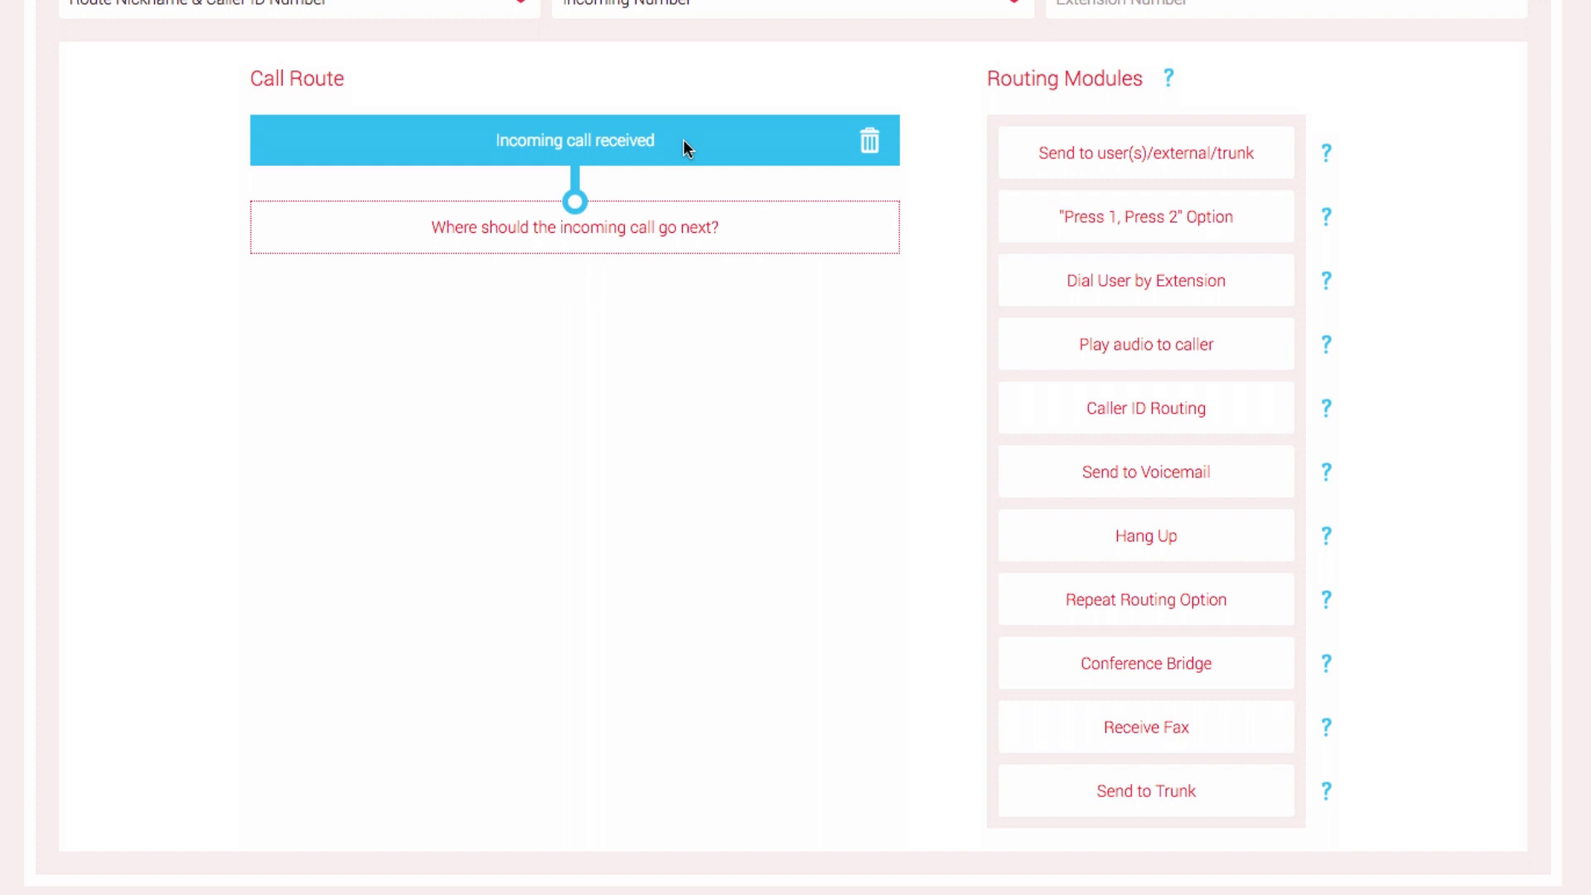
{"action": "mouse_move", "coordinate": [779, 239]}
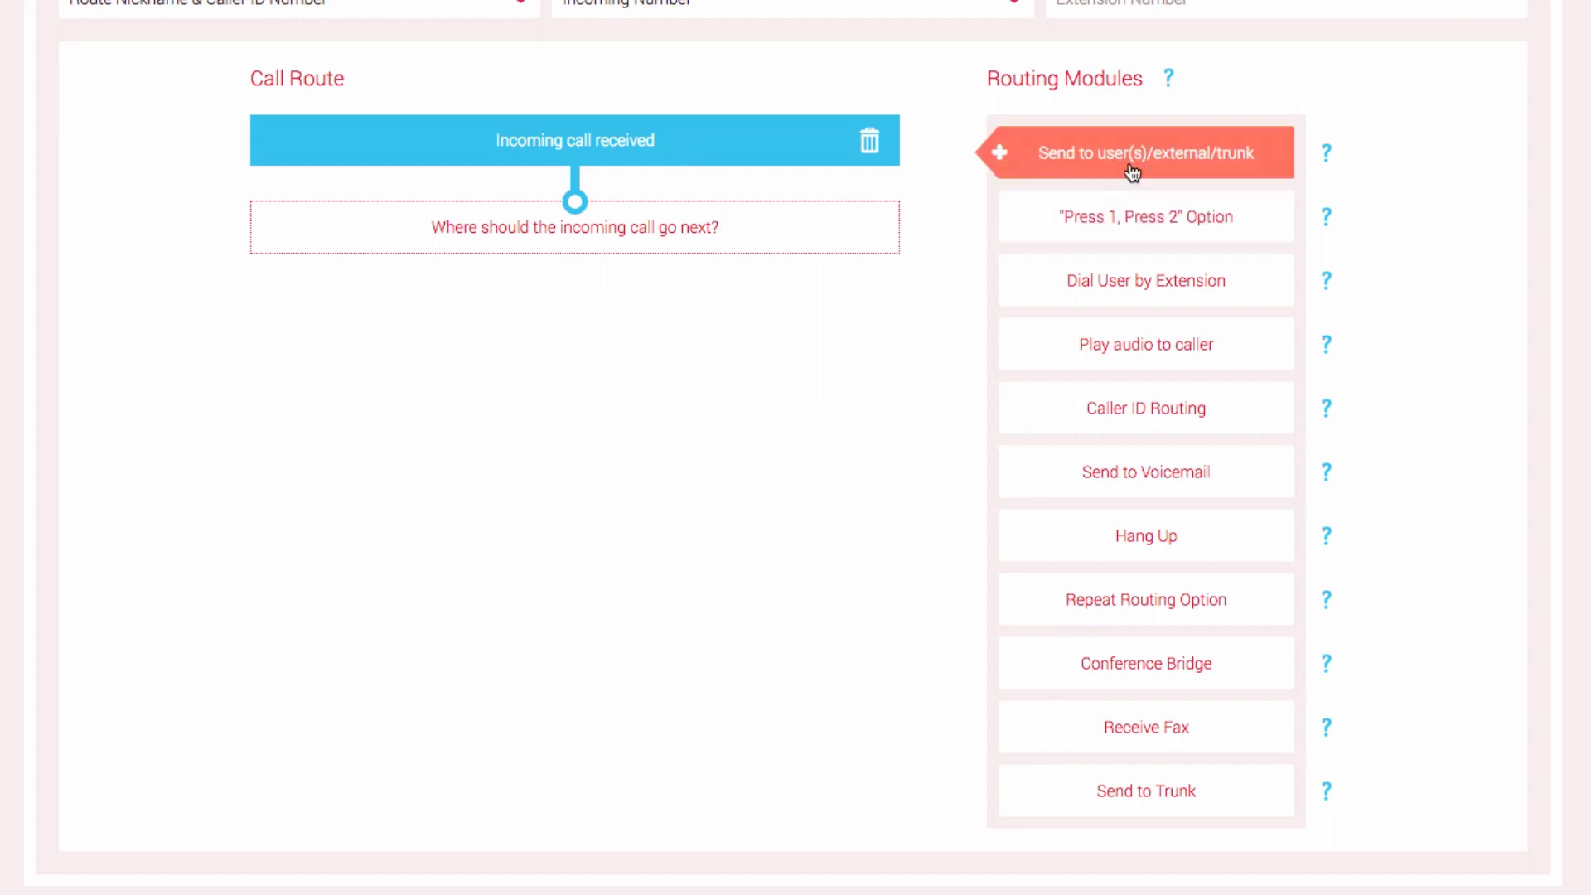
{"action": "mouse_move", "coordinate": [1351, 159]}
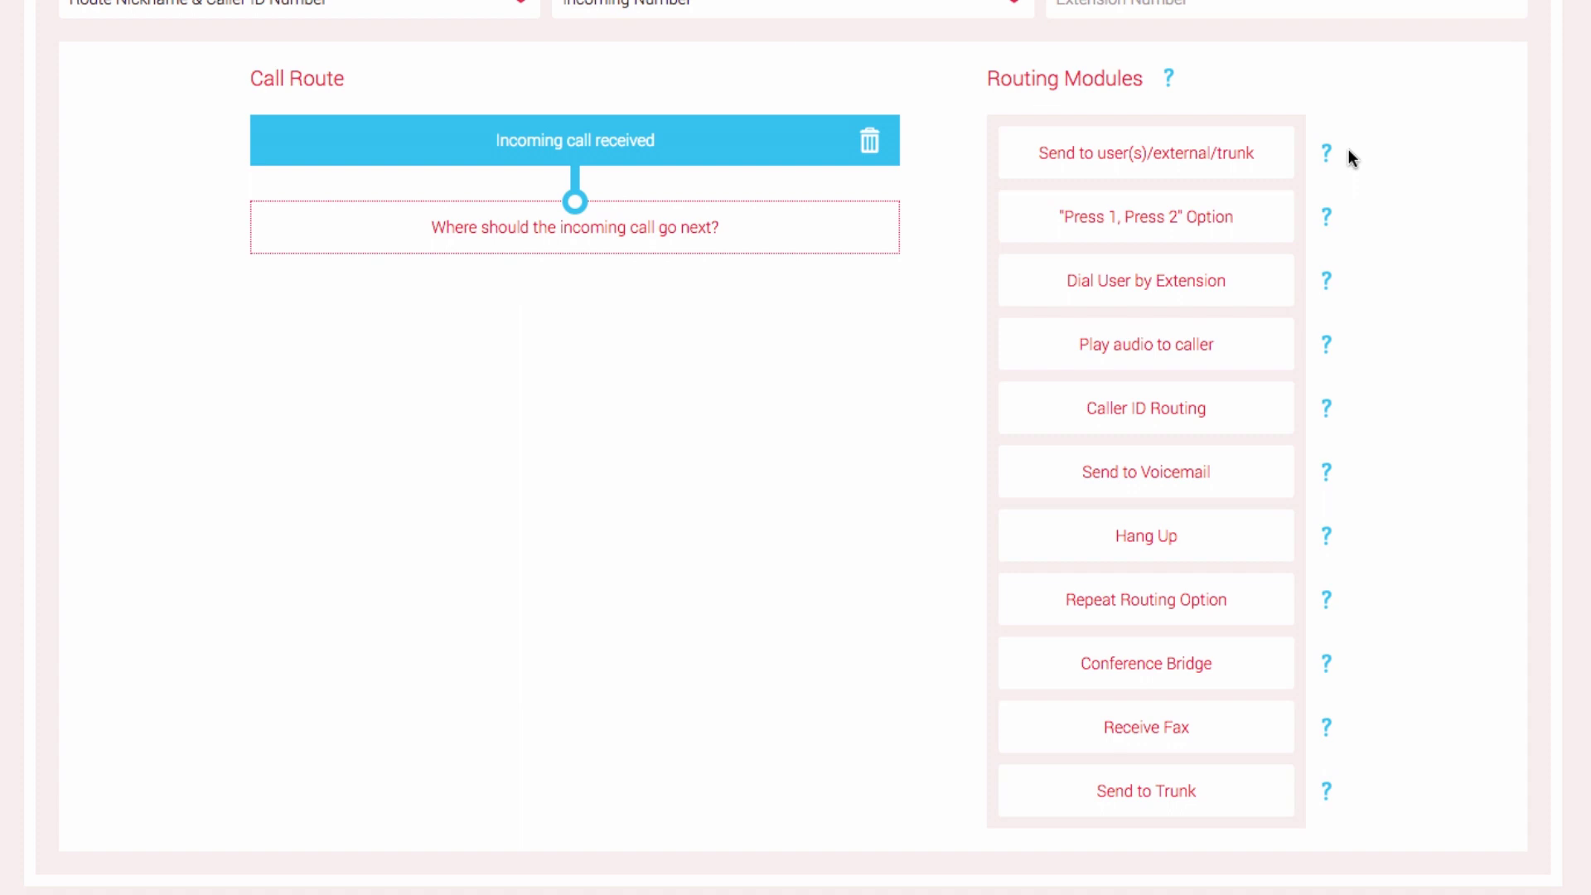
{"action": "mouse_move", "coordinate": [1361, 643]}
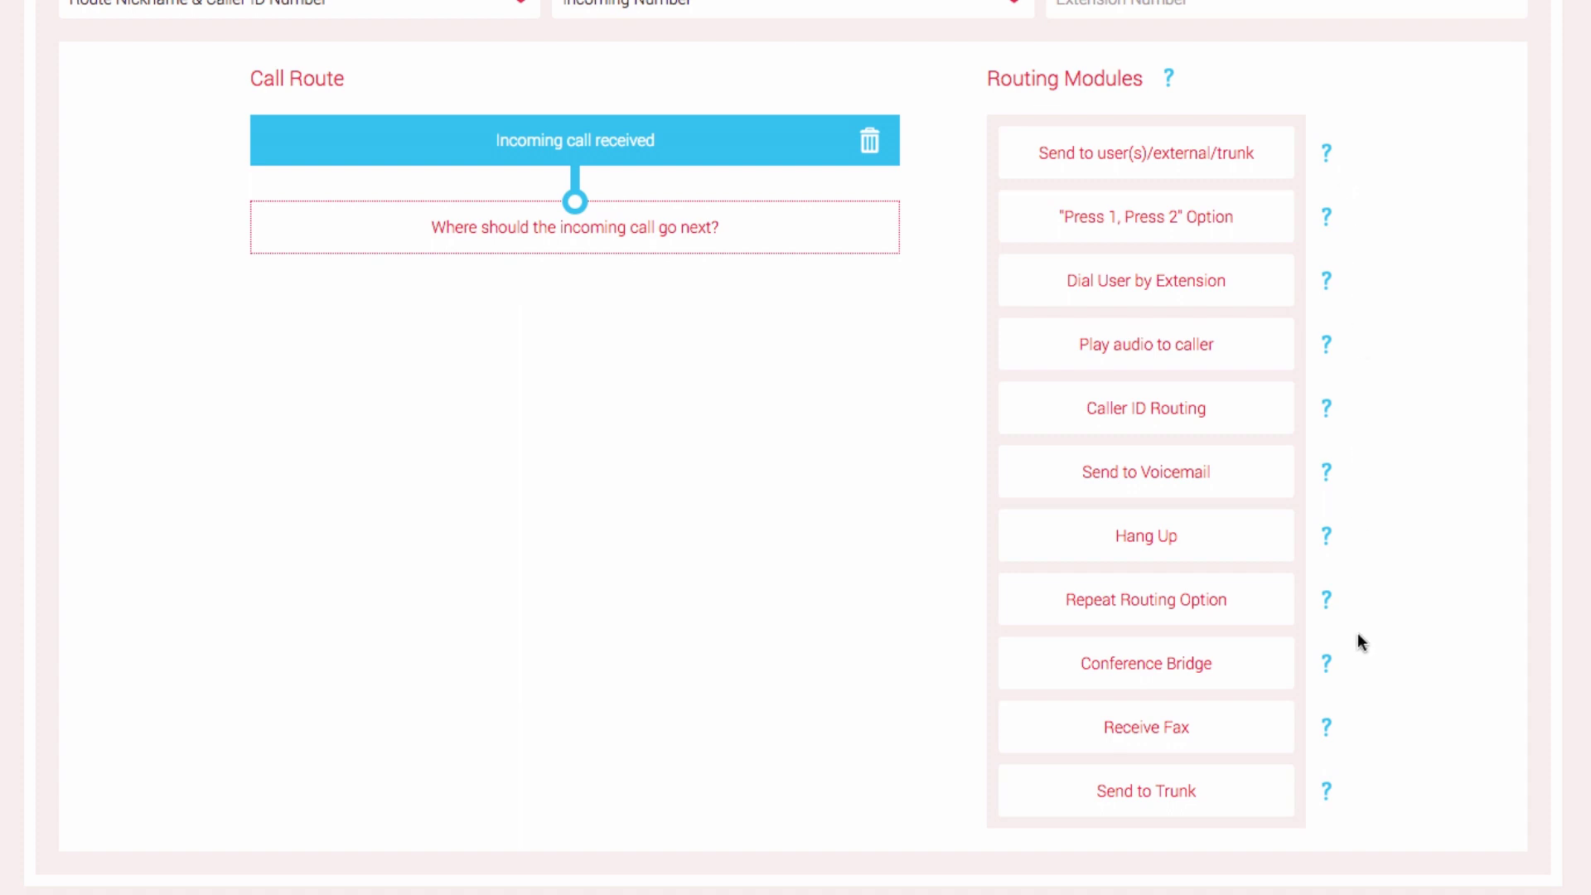
{"action": "mouse_move", "coordinate": [1360, 161]}
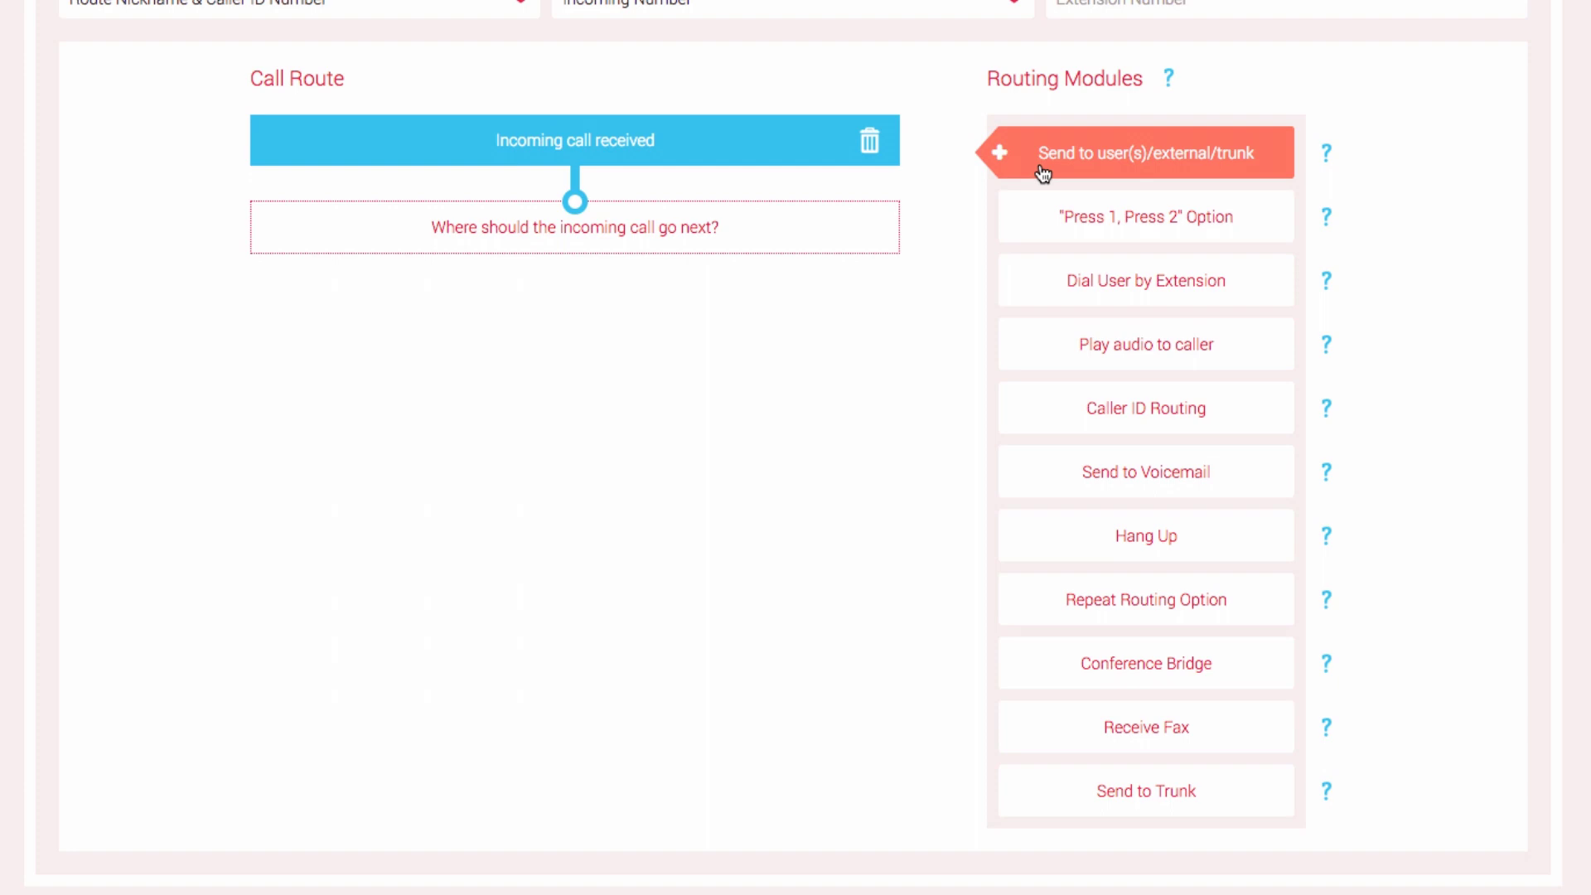
Add a Send Call To step ringing user Simon - 1001 for 30 seconds
{"action": "left_click", "coordinate": [1137, 153]}
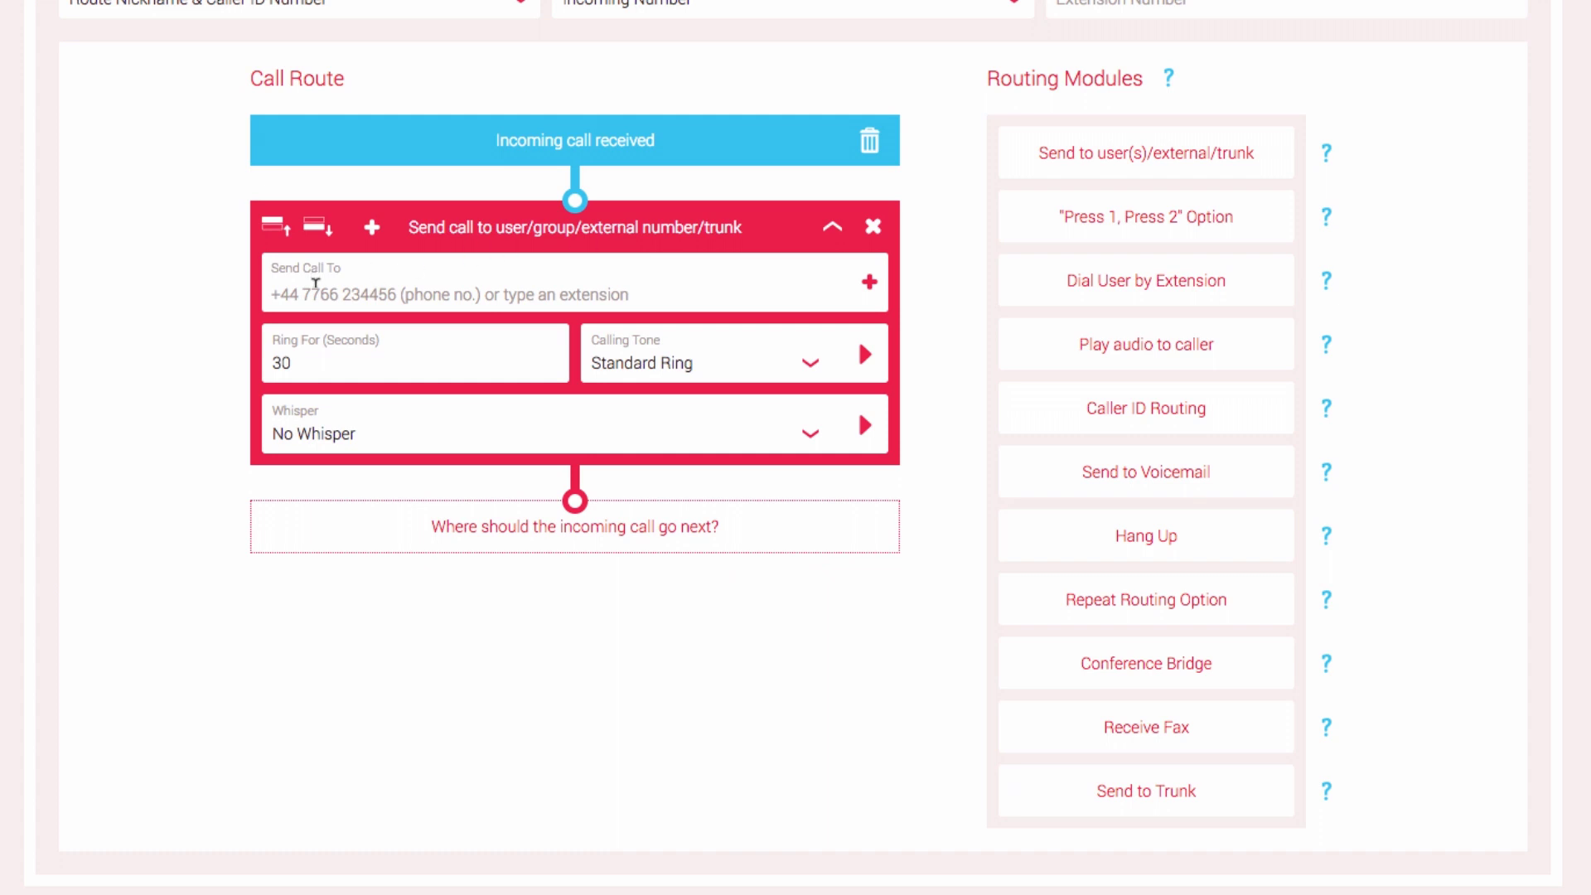
{"action": "left_click", "coordinate": [569, 282]}
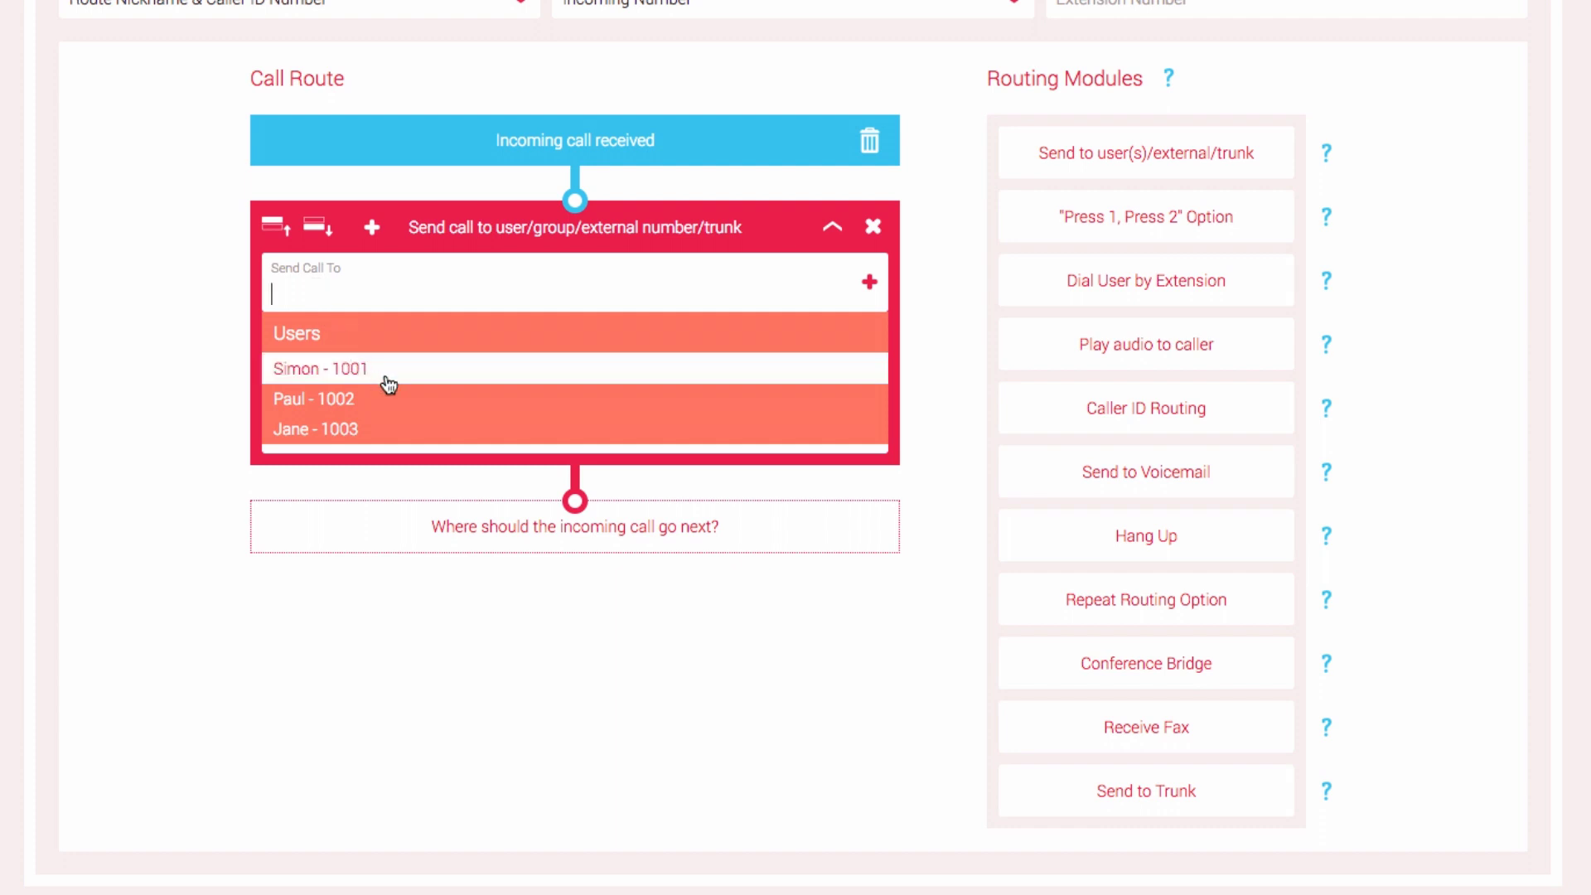
{"action": "mouse_move", "coordinate": [377, 378]}
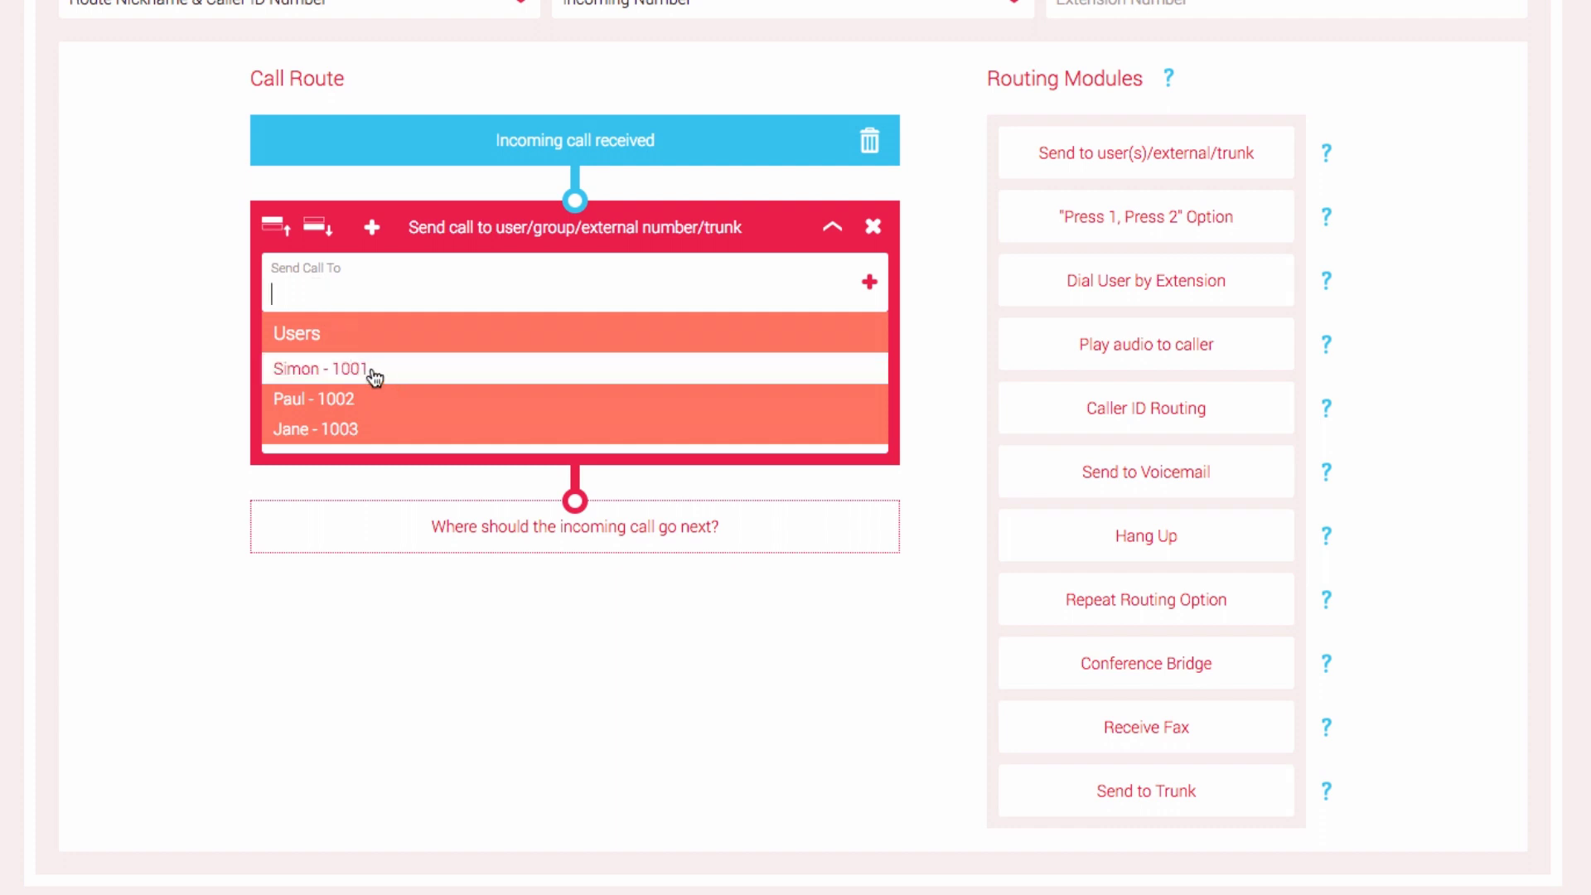
{"action": "left_click", "coordinate": [320, 368]}
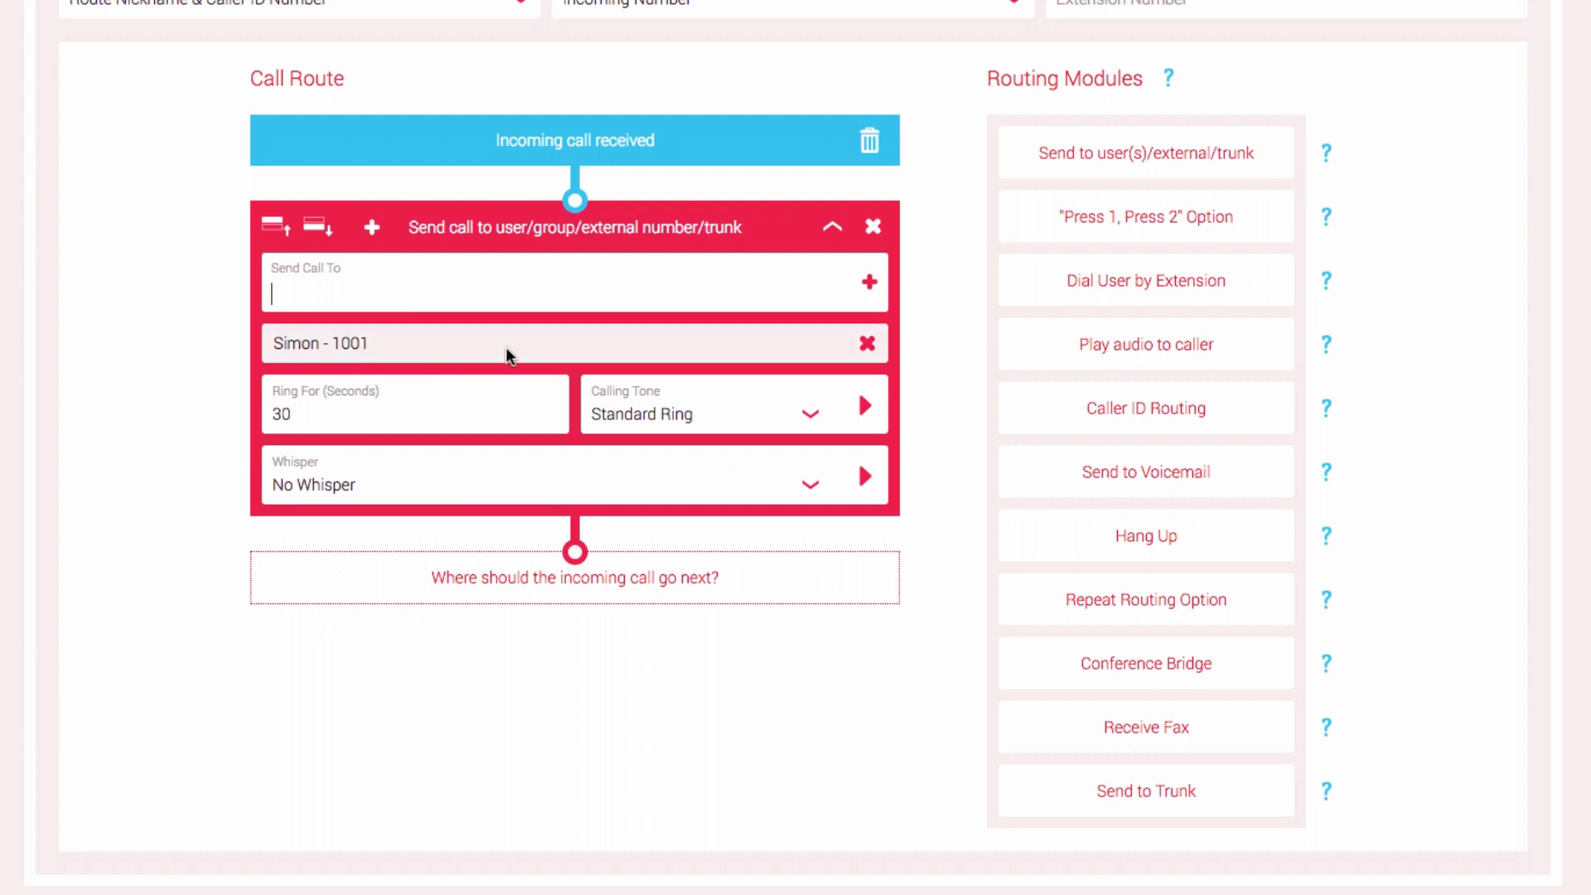
{"action": "mouse_move", "coordinate": [464, 348]}
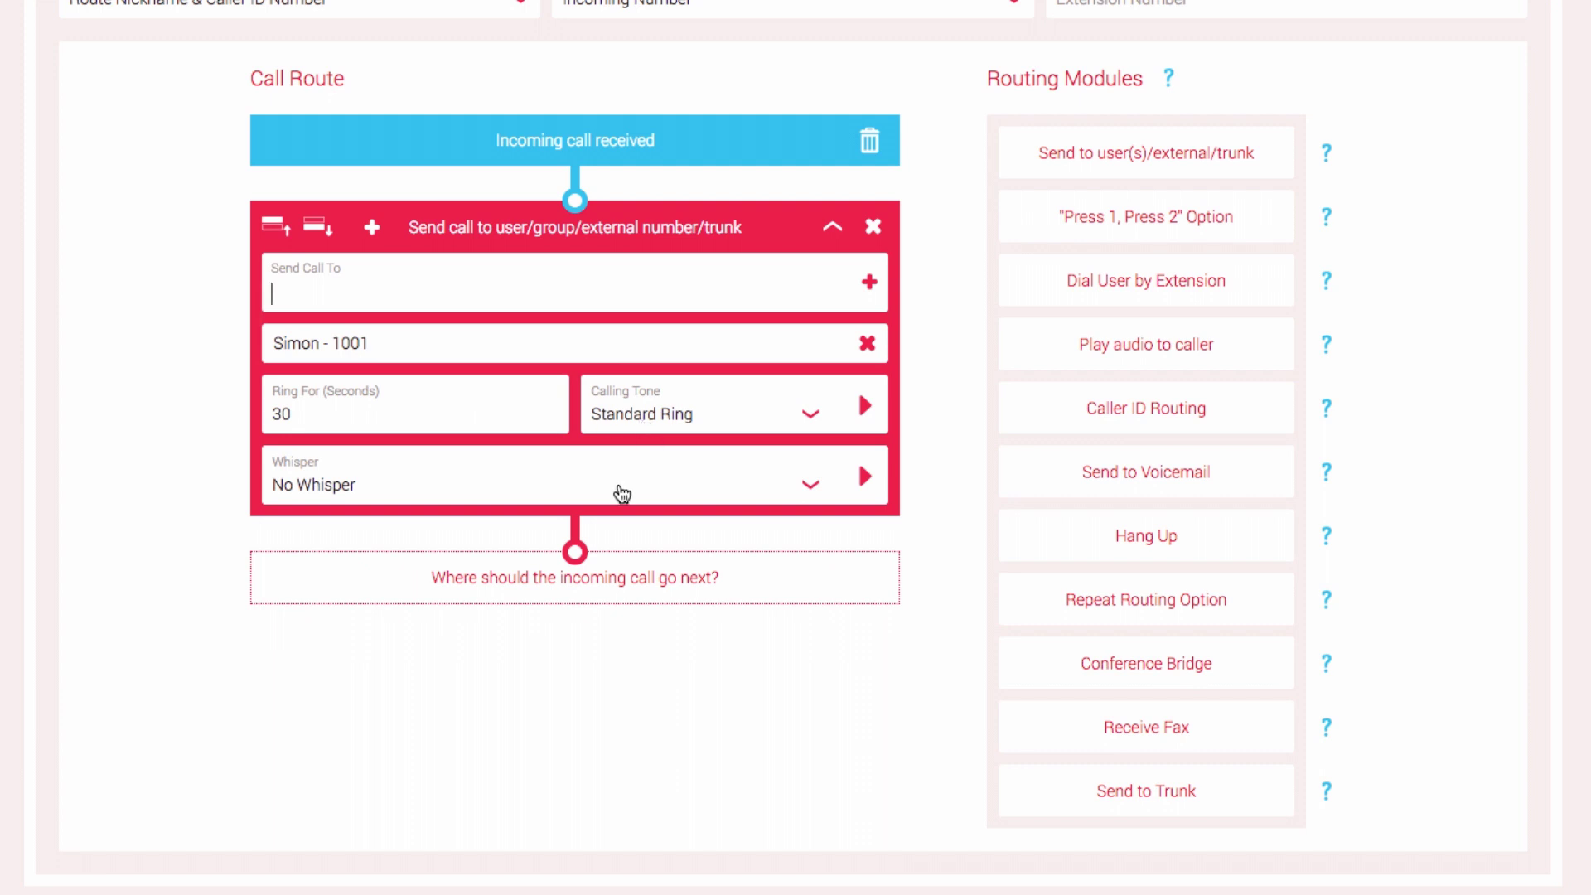
{"action": "mouse_move", "coordinate": [426, 527]}
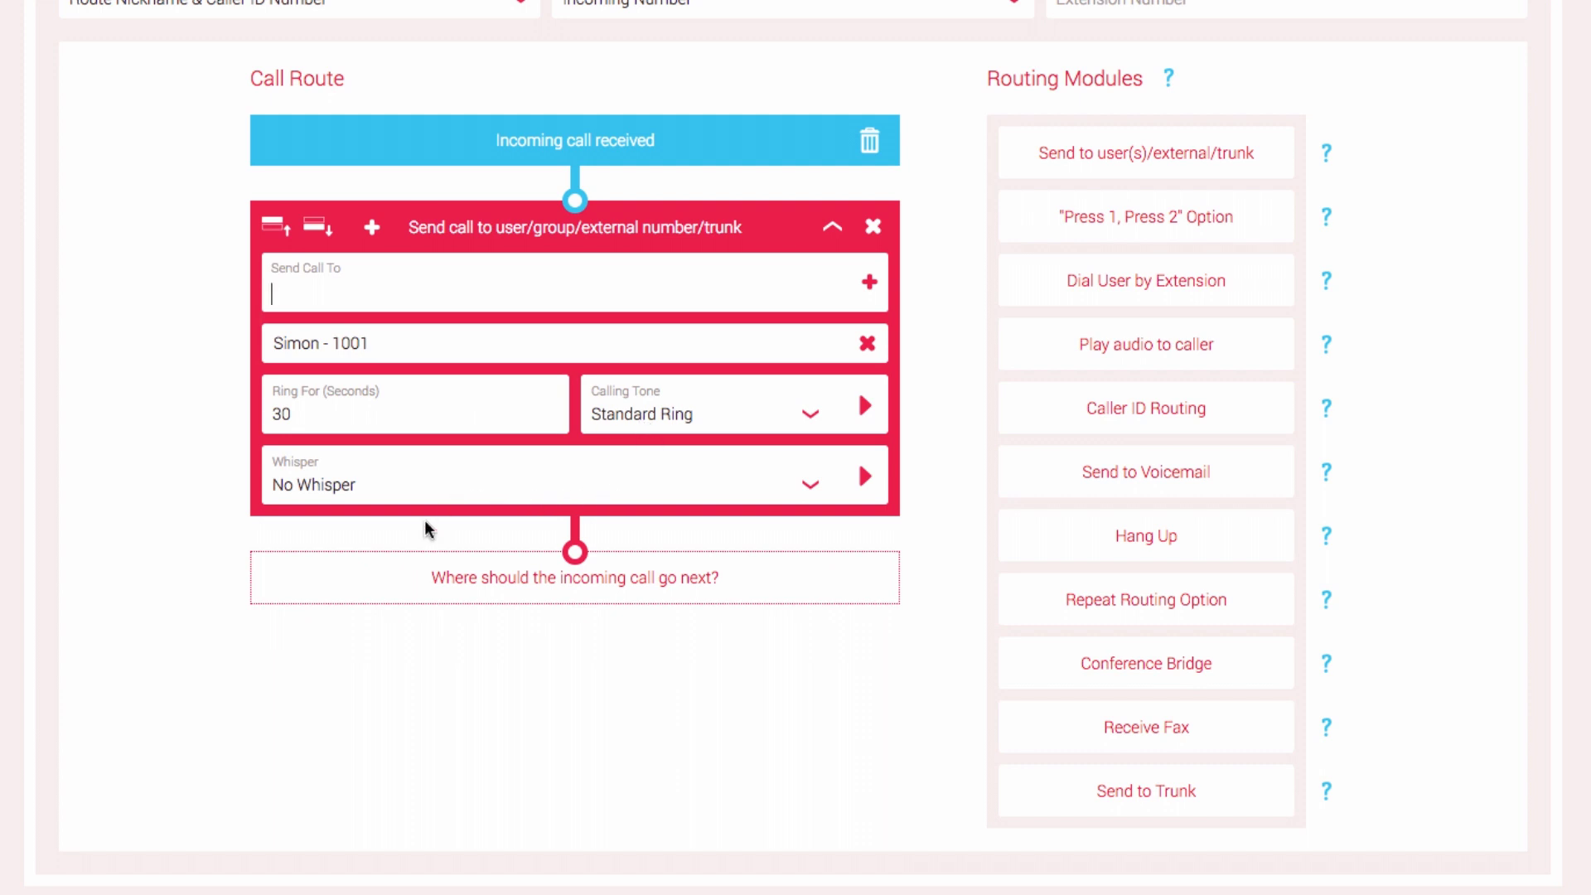
{"action": "mouse_move", "coordinate": [313, 406]}
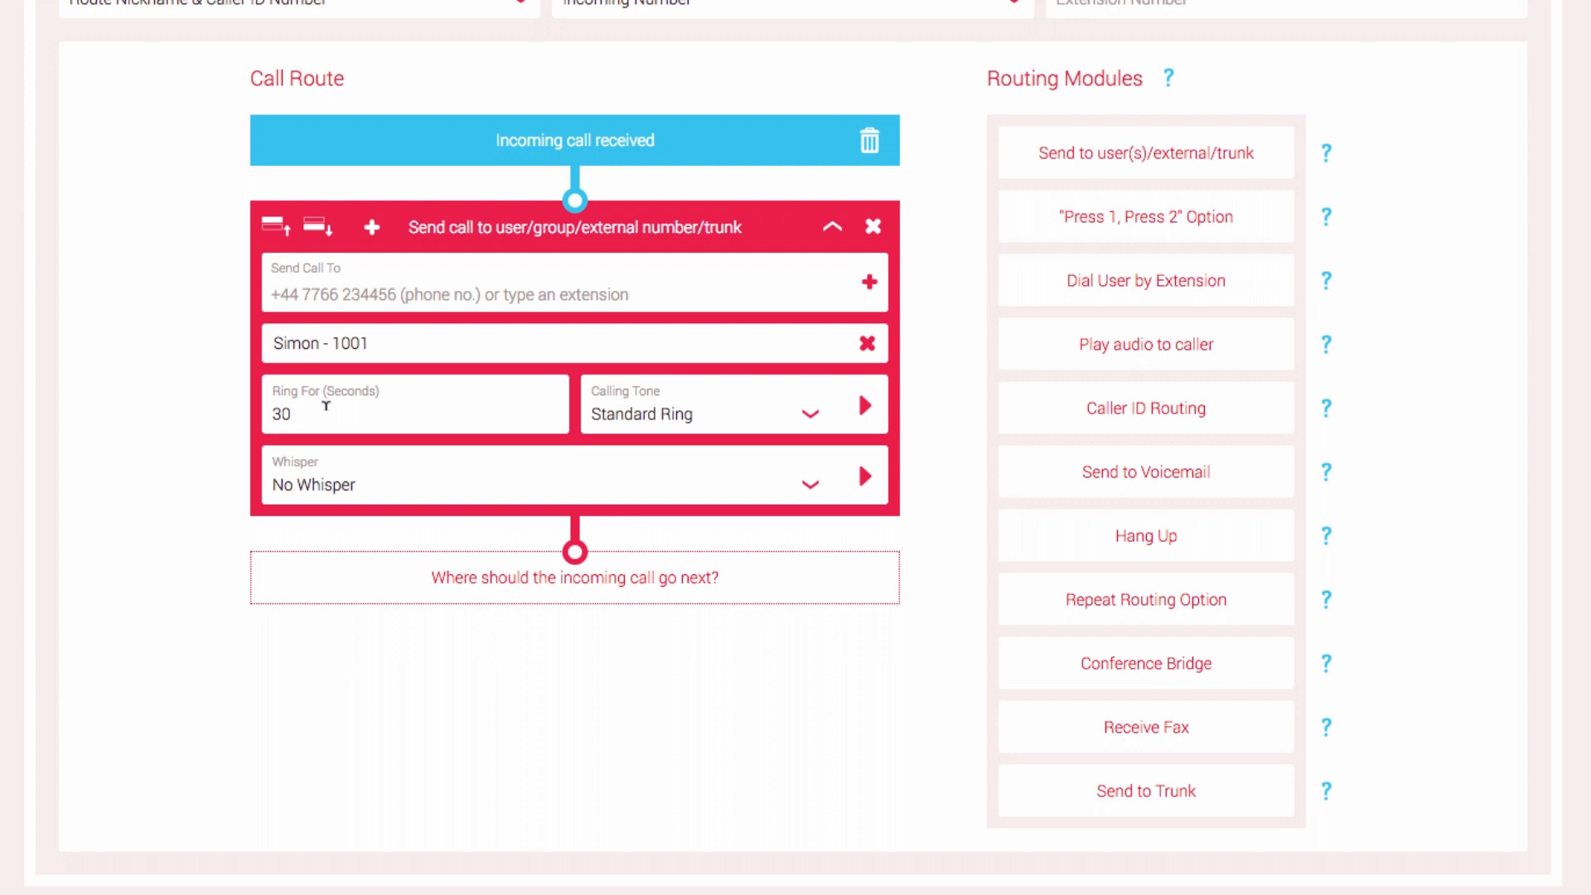
{"action": "mouse_move", "coordinate": [577, 577]}
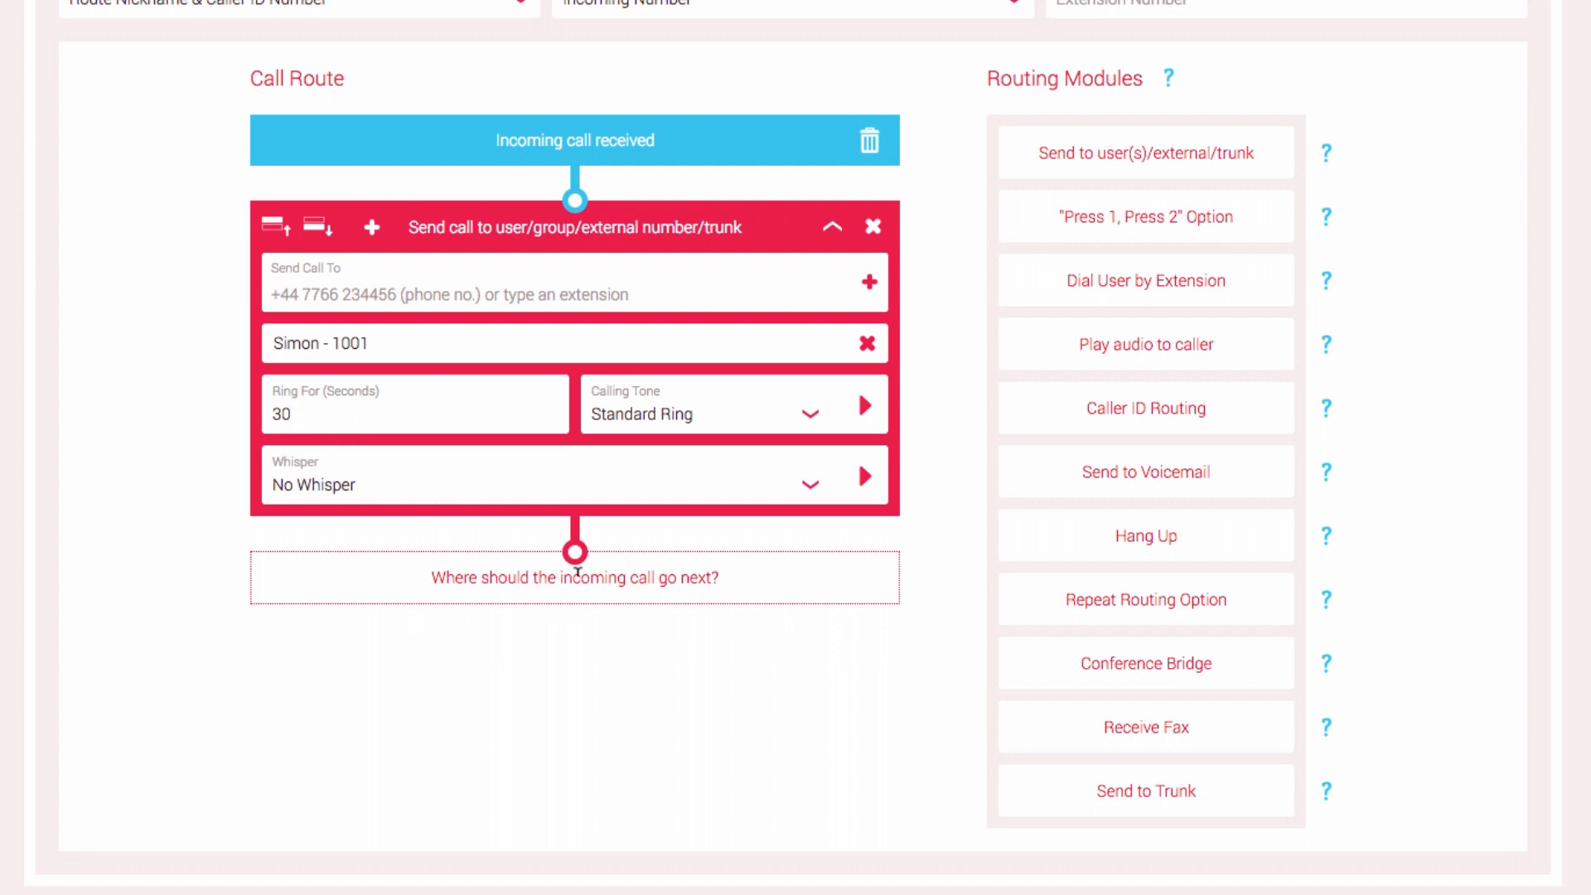
{"action": "mouse_move", "coordinate": [810, 418]}
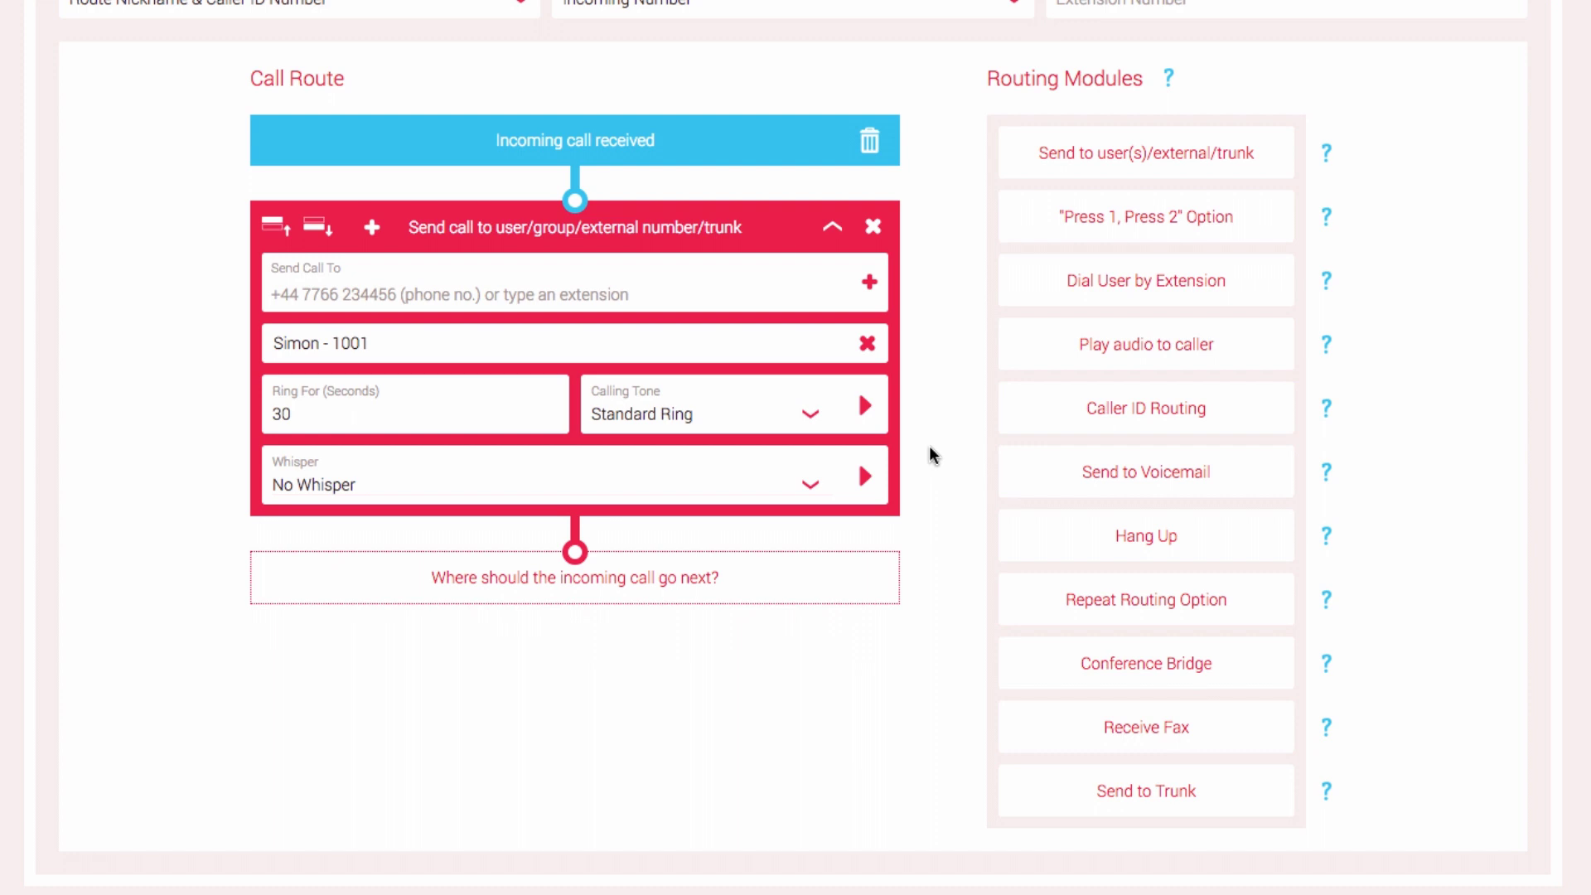
{"action": "mouse_move", "coordinate": [669, 152]}
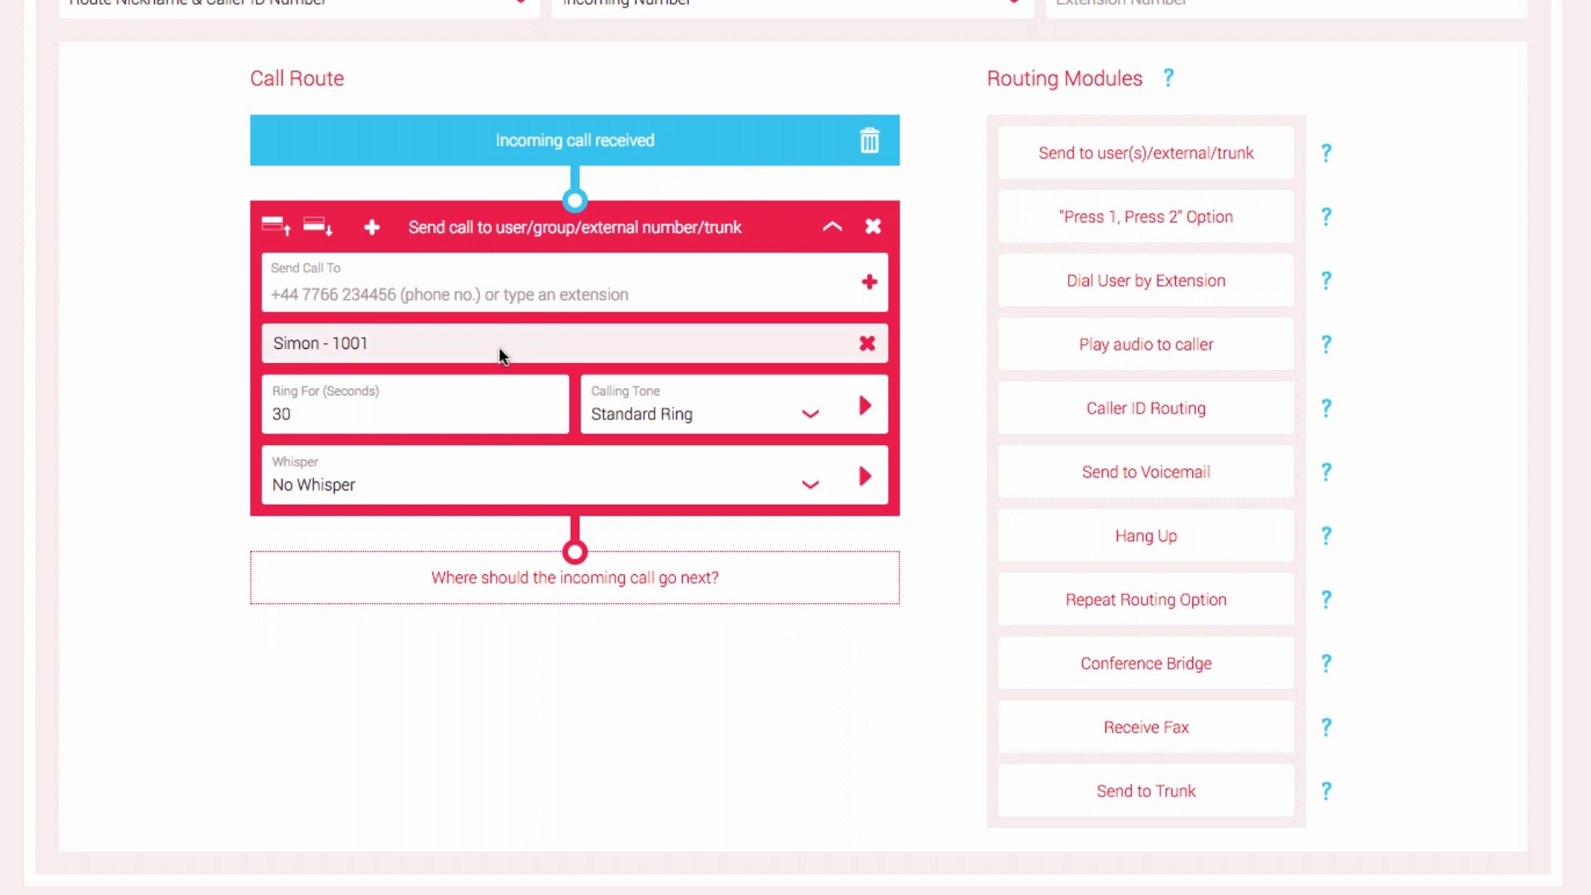
{"action": "mouse_move", "coordinate": [299, 434]}
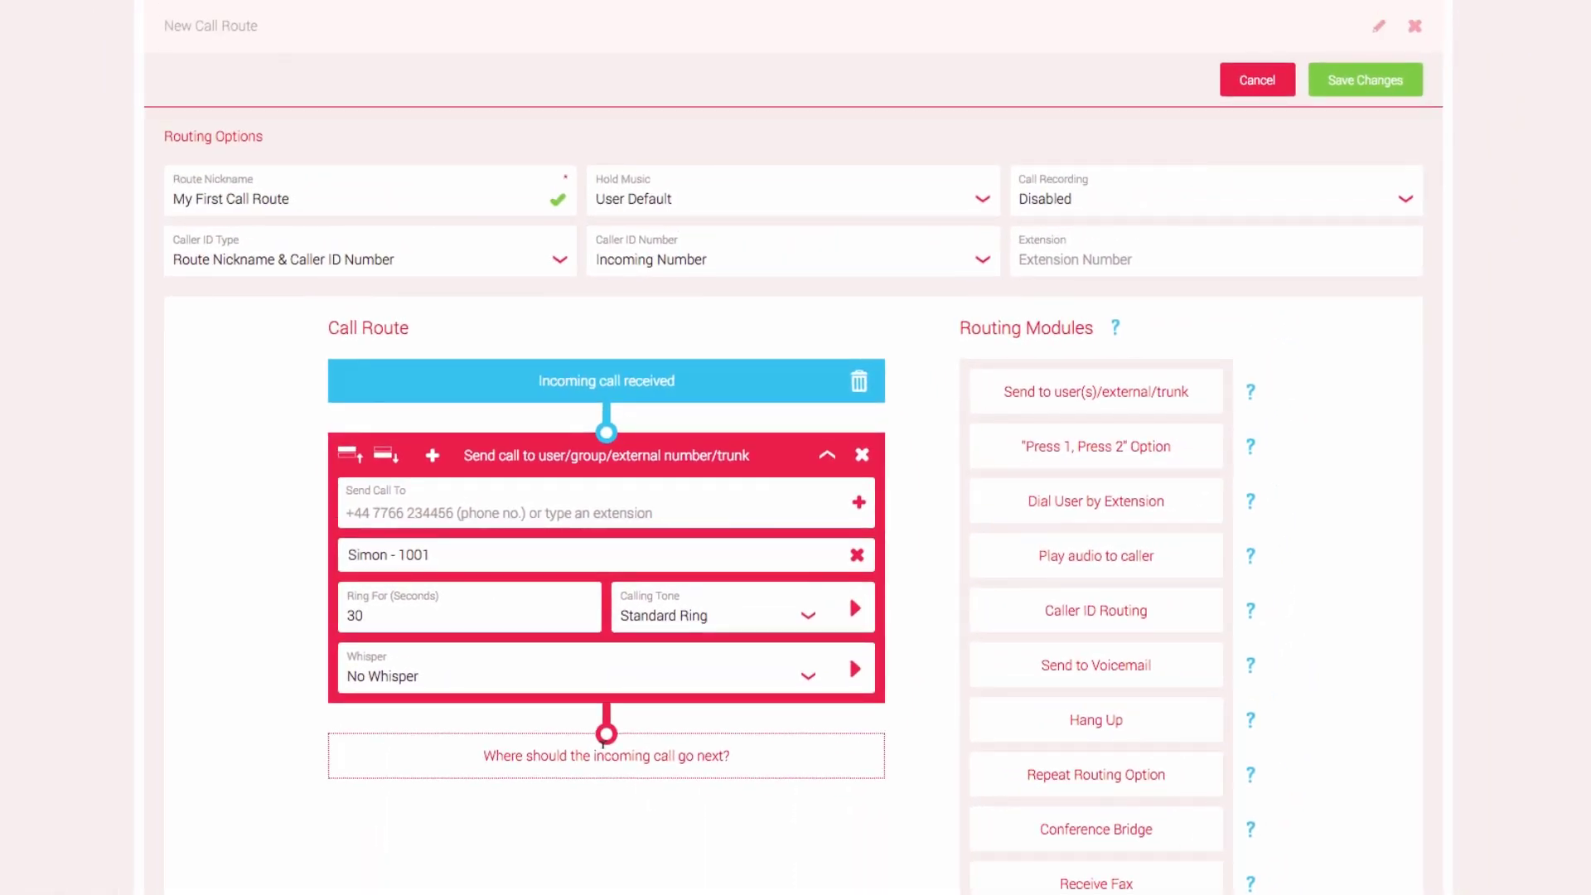
{"action": "left_click", "coordinate": [1364, 80]}
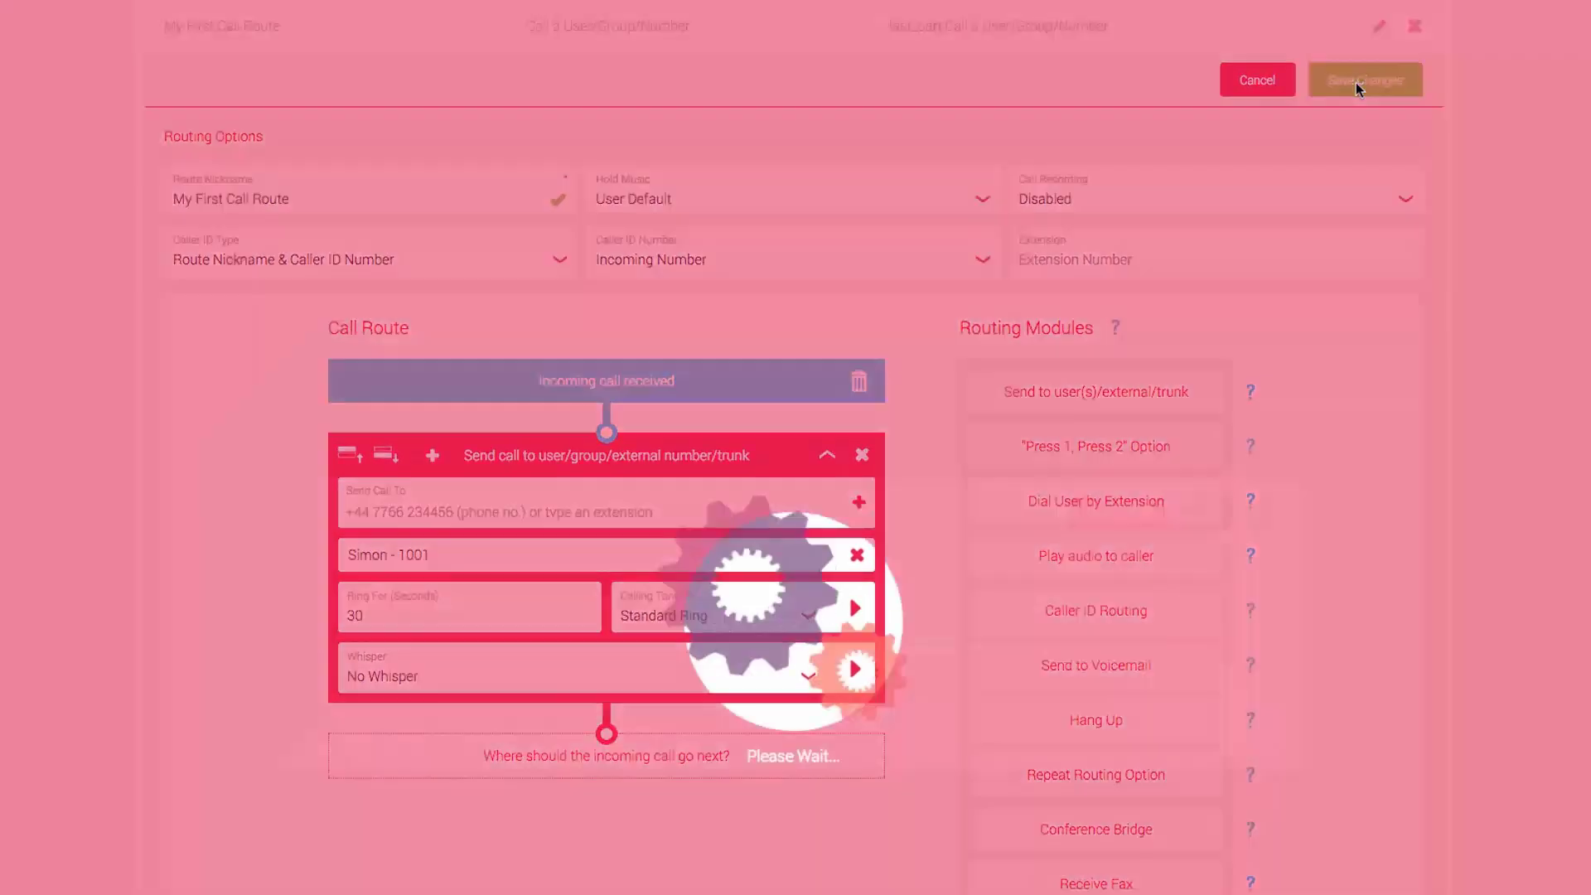
{"action": "left_click", "coordinate": [1364, 79]}
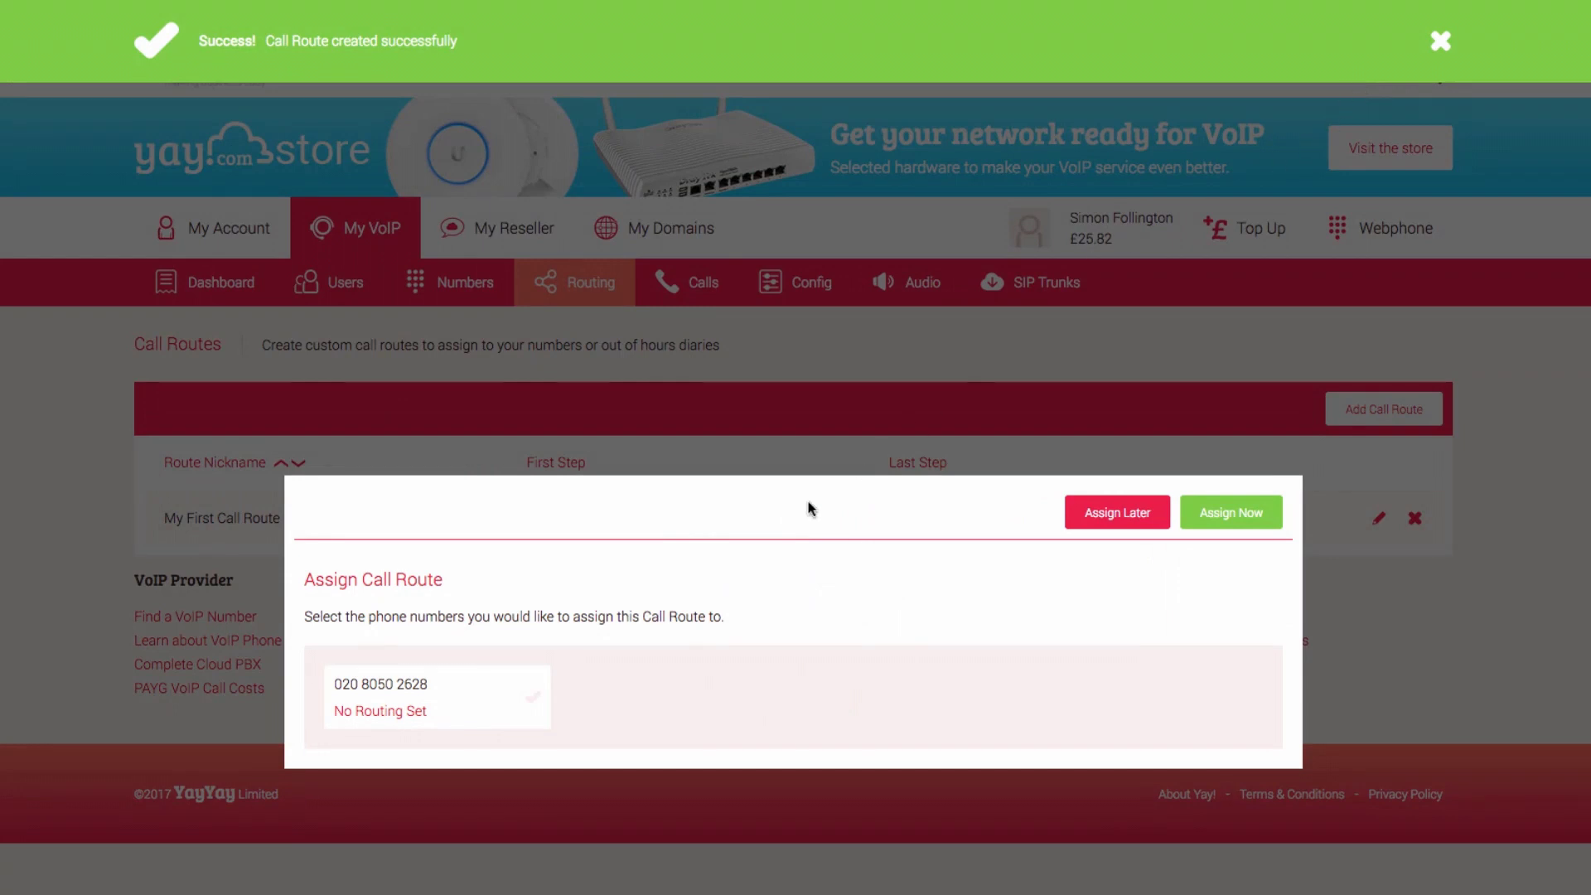
{"action": "mouse_move", "coordinate": [658, 648]}
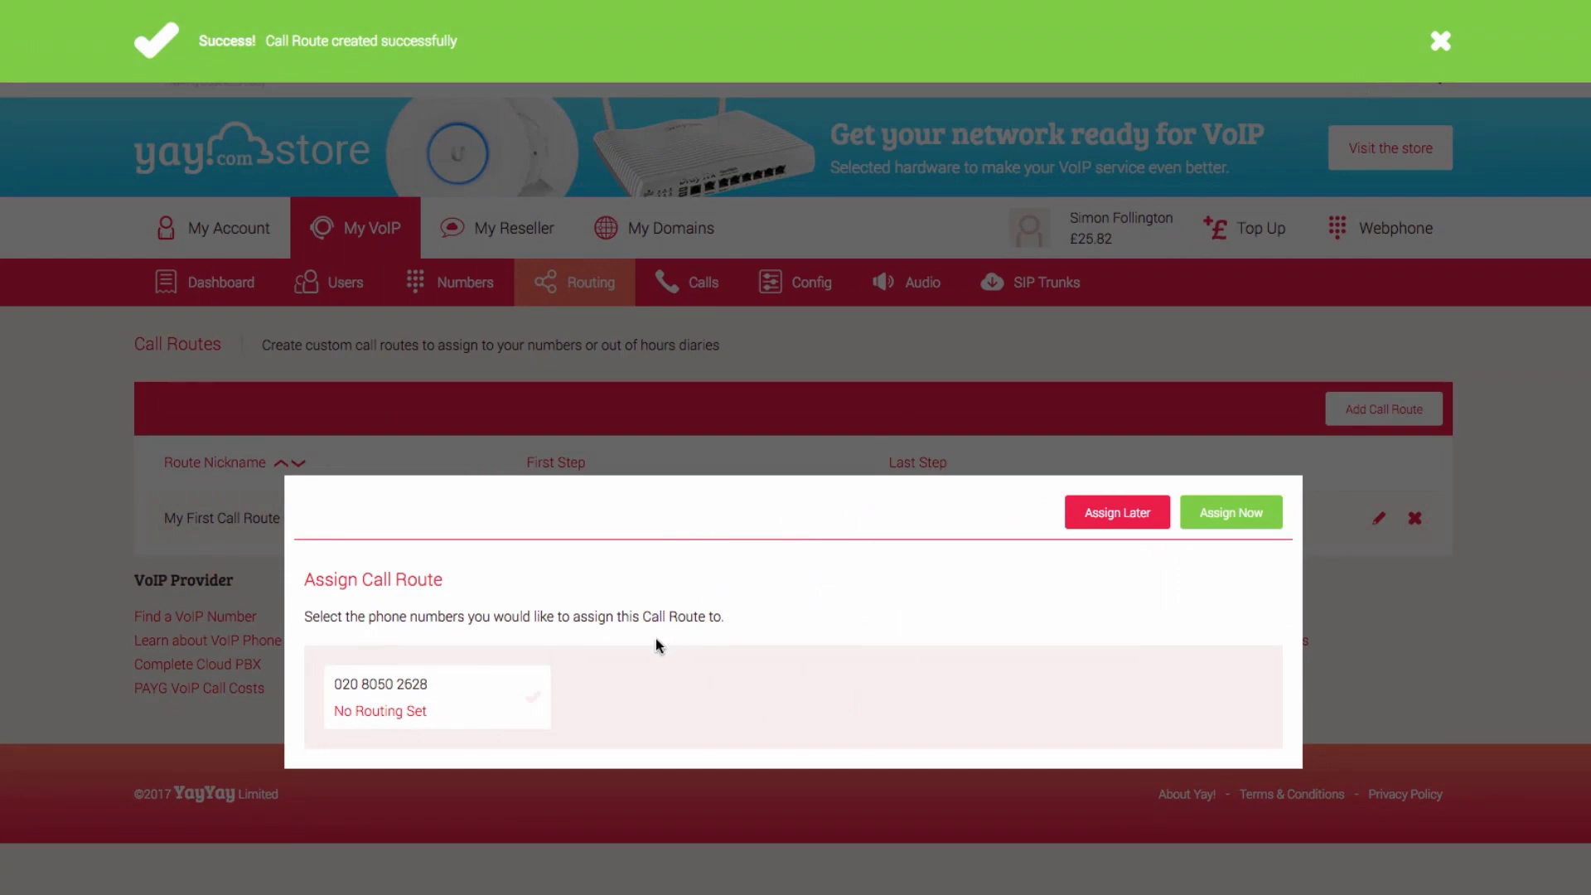
{"action": "left_click", "coordinate": [1439, 40]}
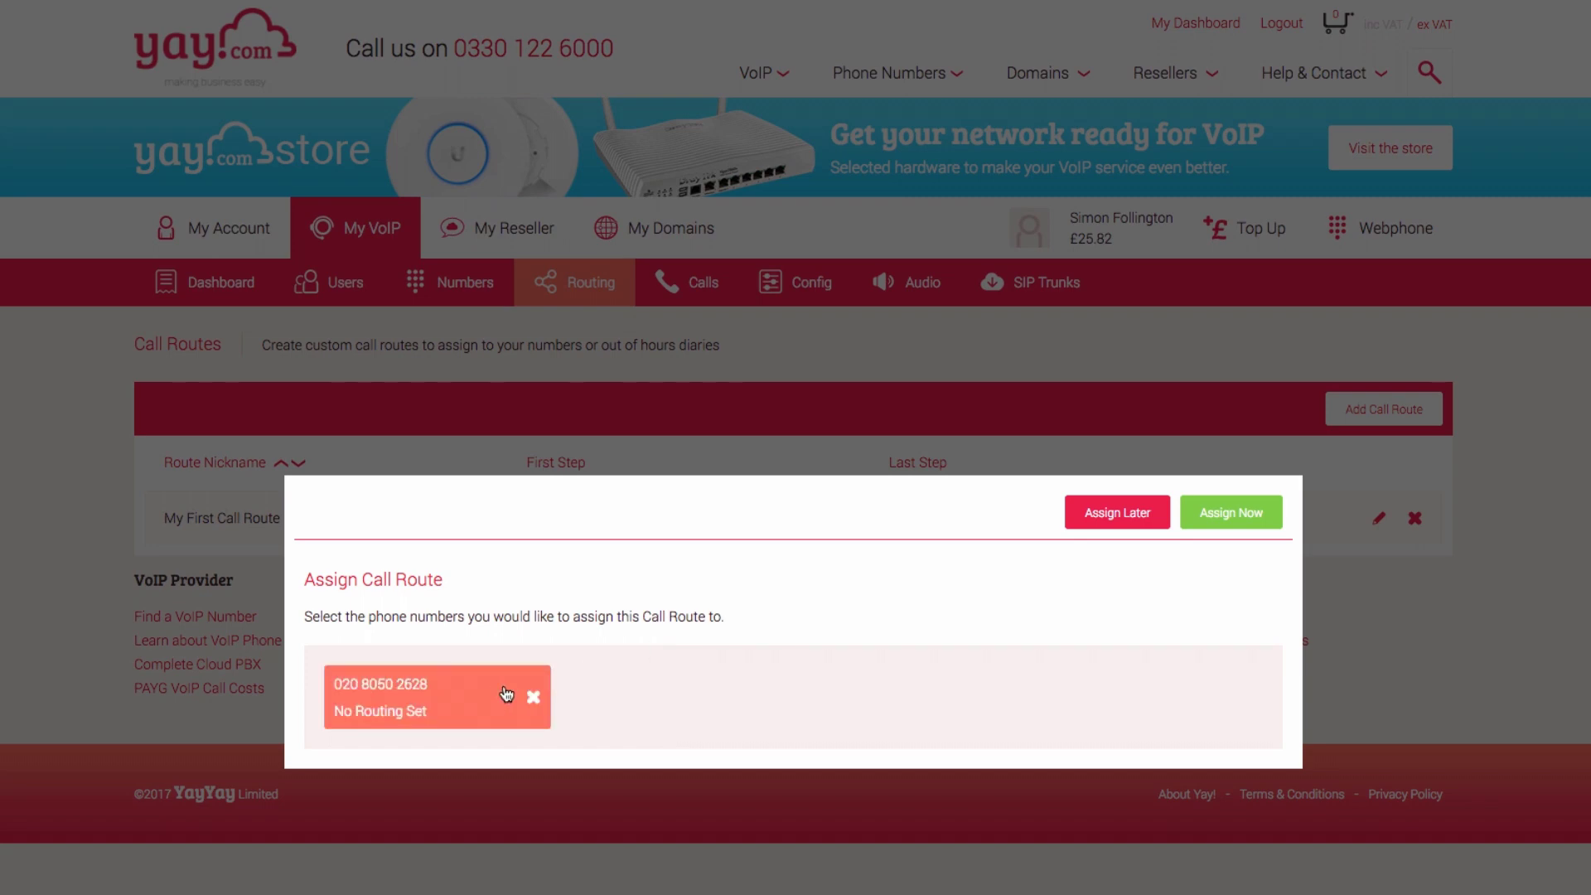
{"action": "left_click", "coordinate": [1230, 512]}
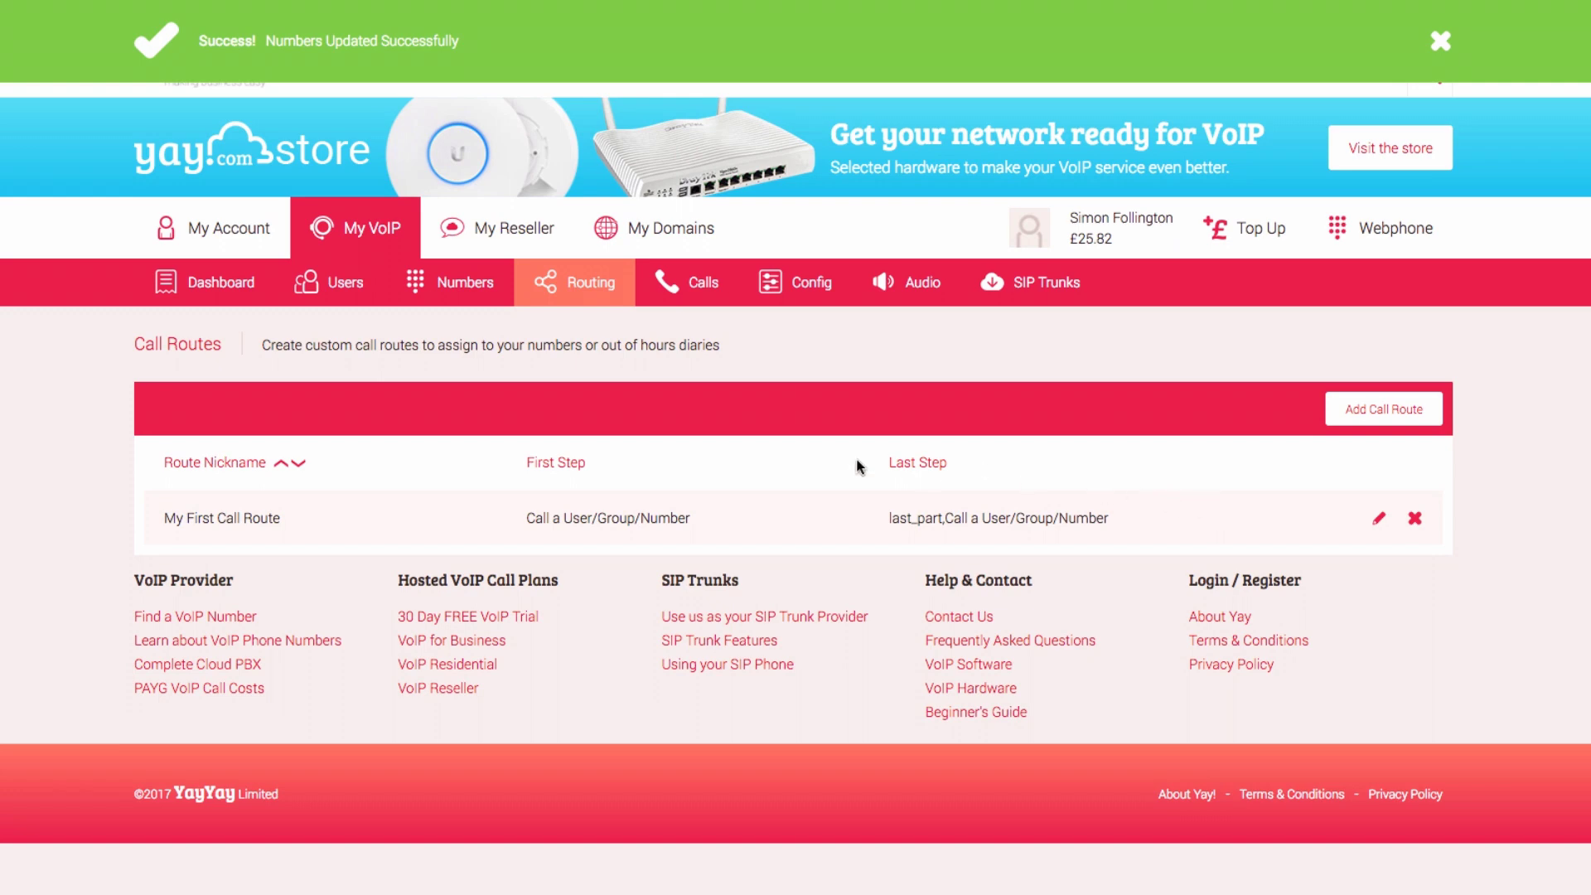
{"action": "mouse_move", "coordinate": [465, 282]}
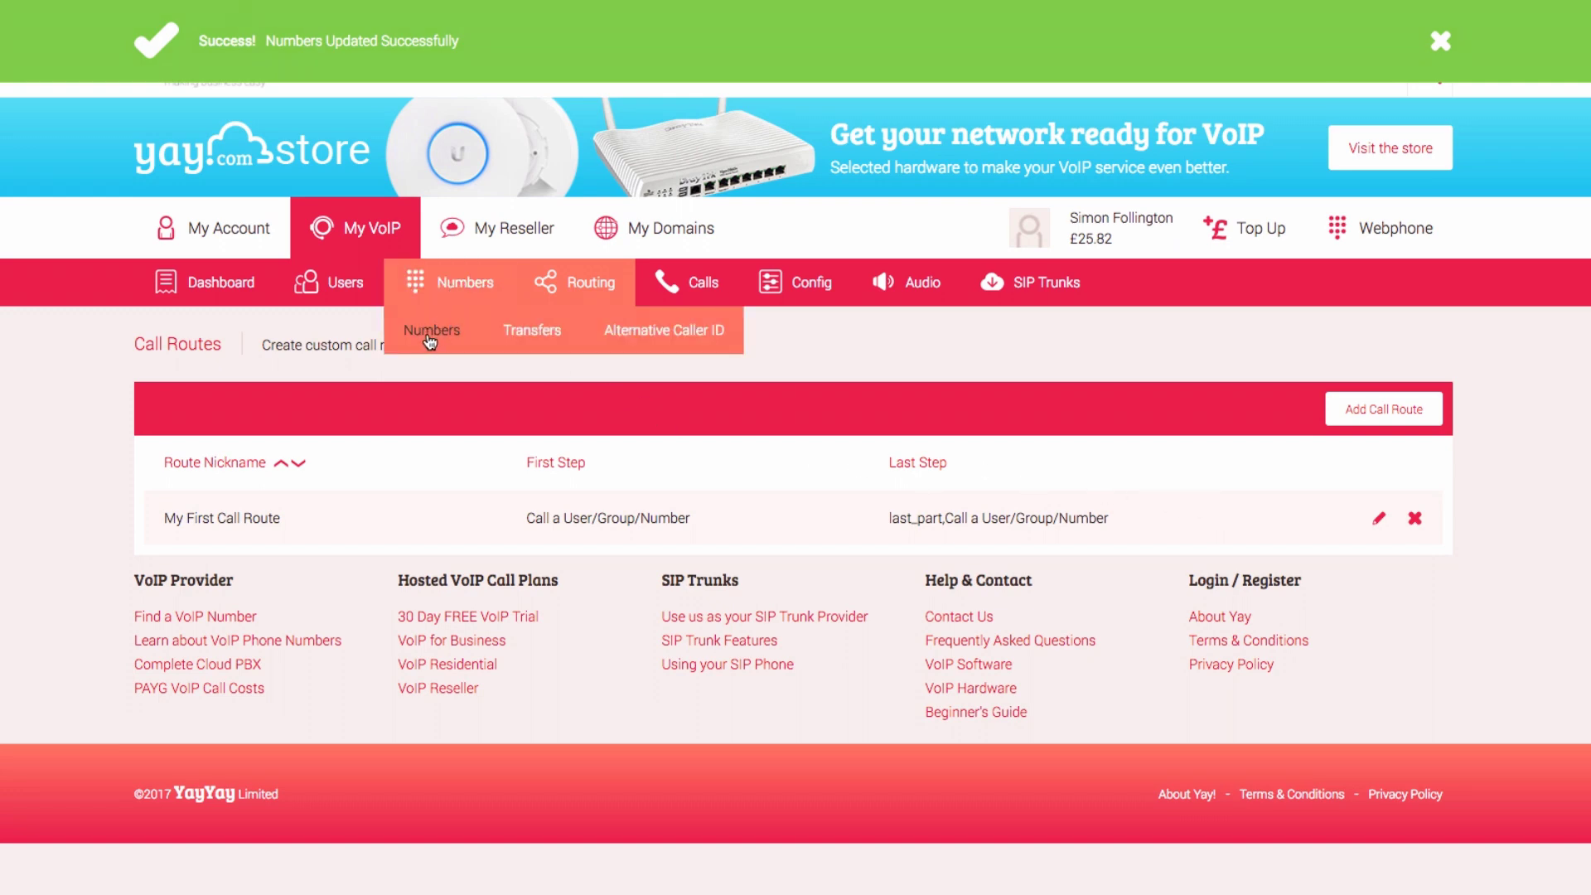
{"action": "left_click", "coordinate": [431, 330]}
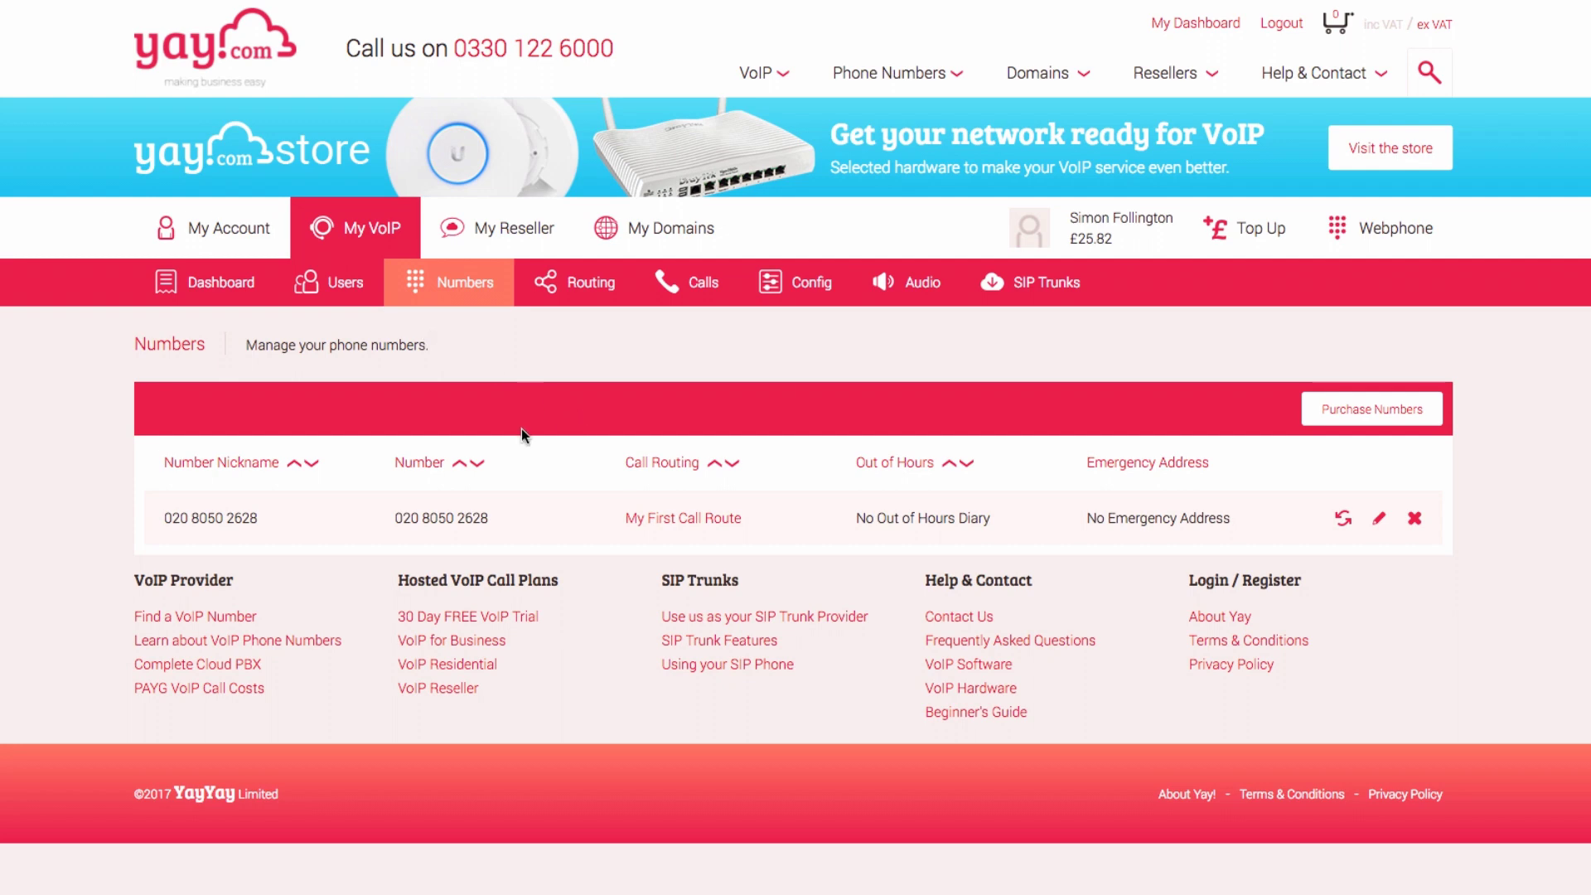
{"action": "mouse_move", "coordinate": [708, 537]}
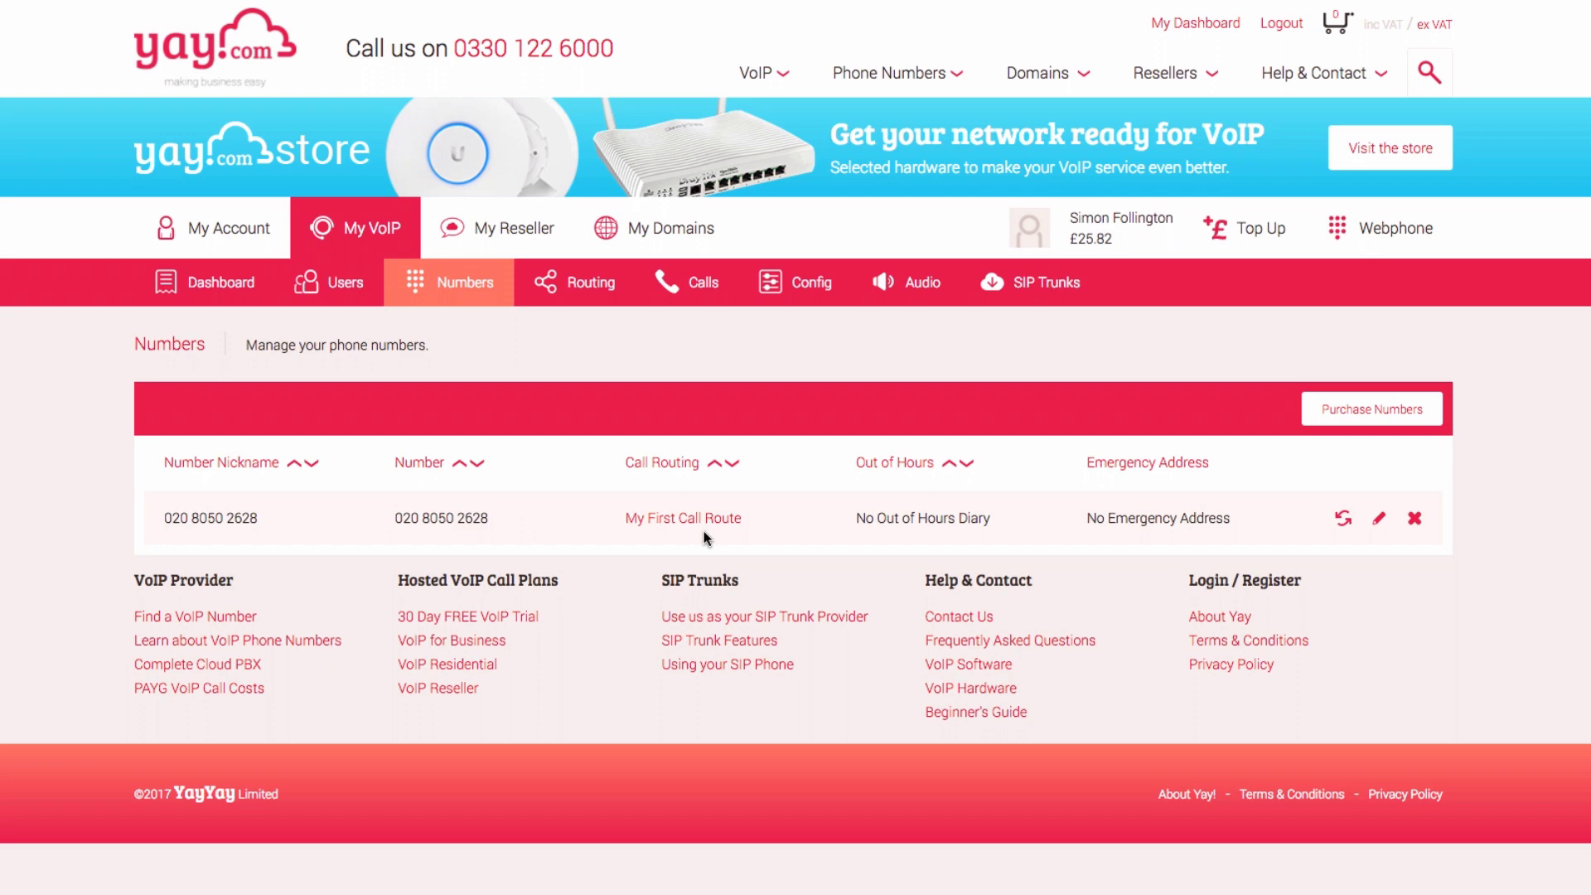